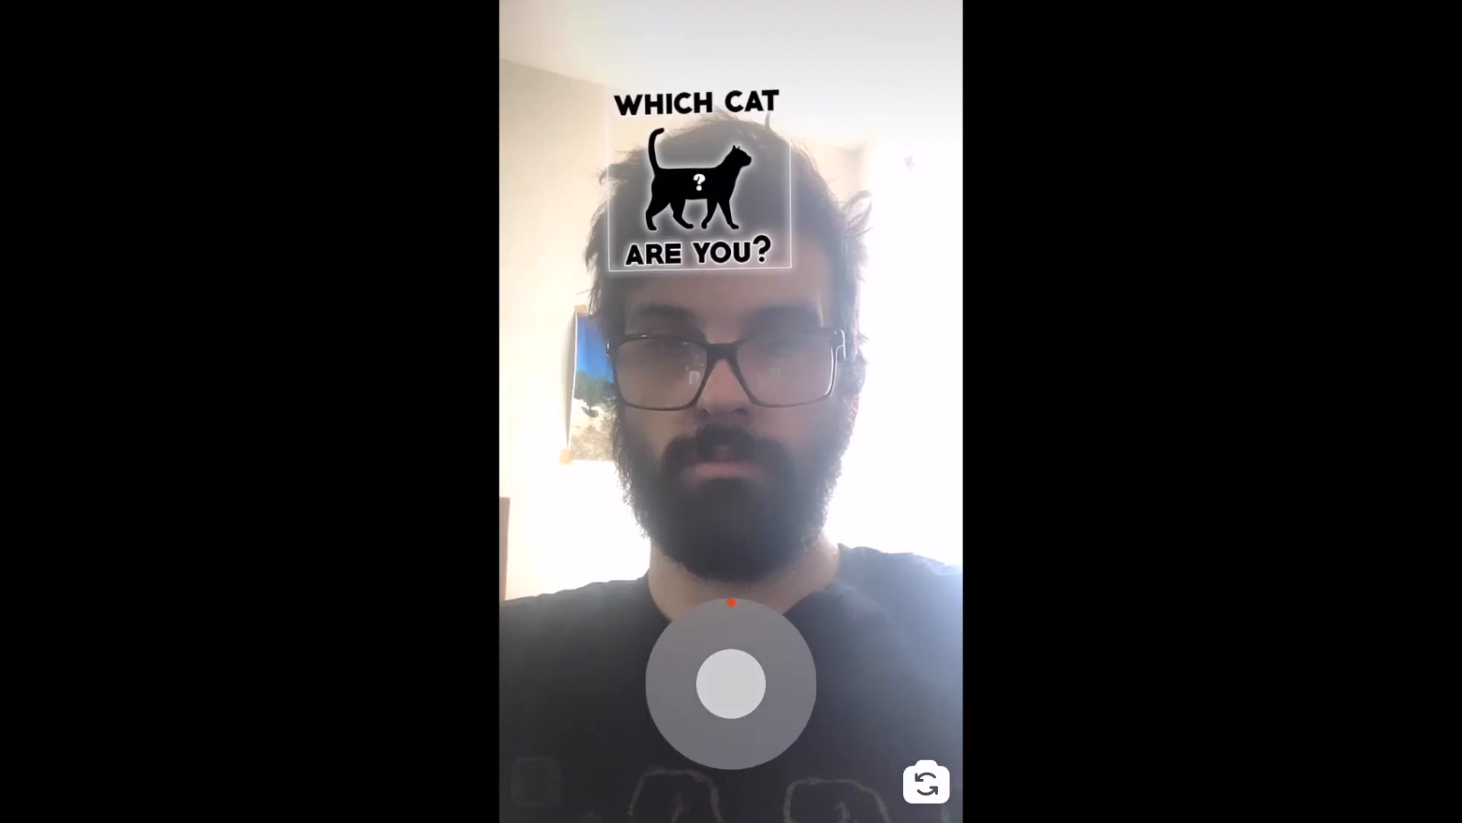
Browse the Effect Gallery of community camera effects in Instagram
click(730, 686)
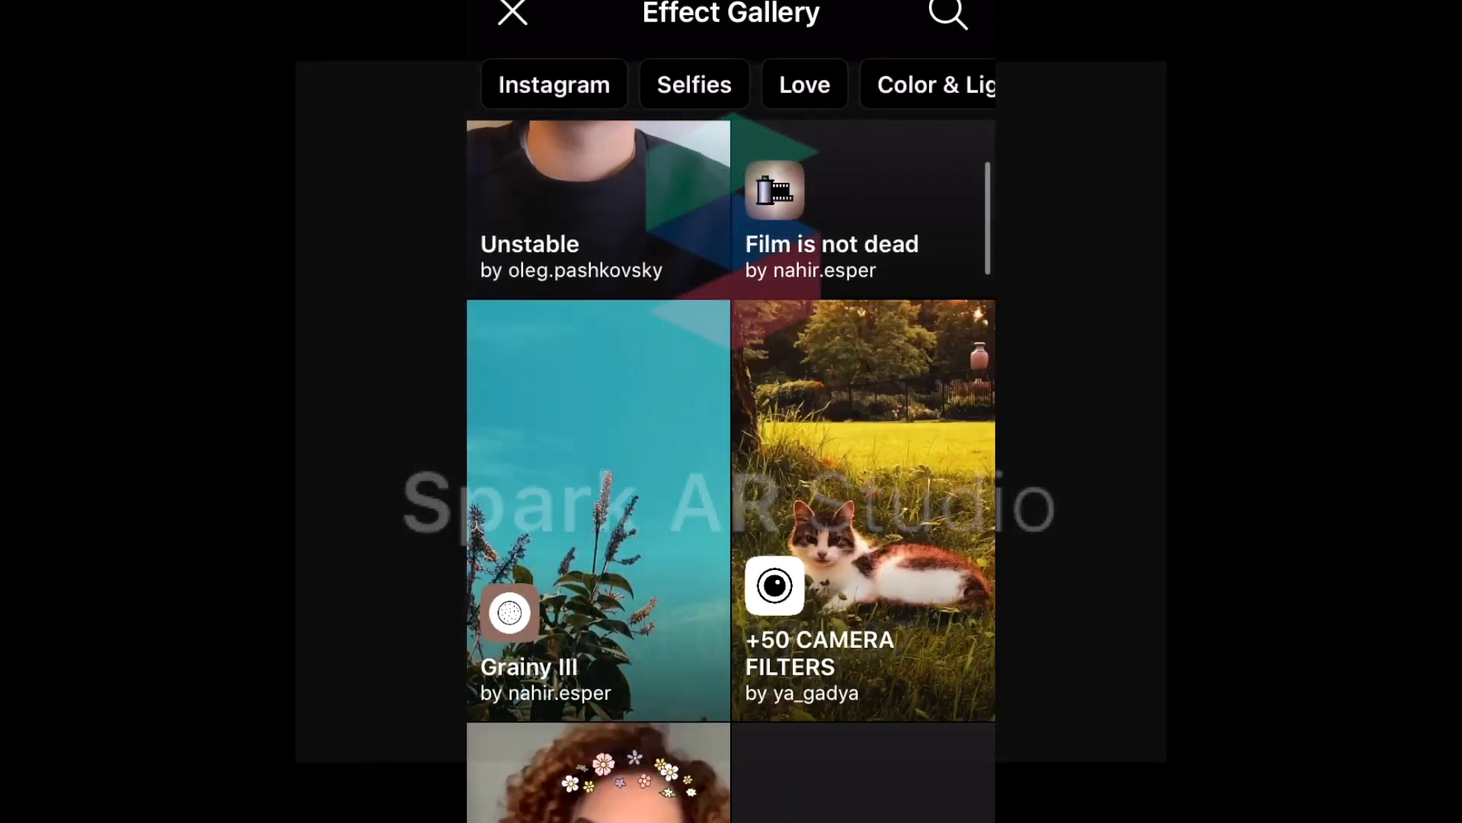
scroll(down, 3)
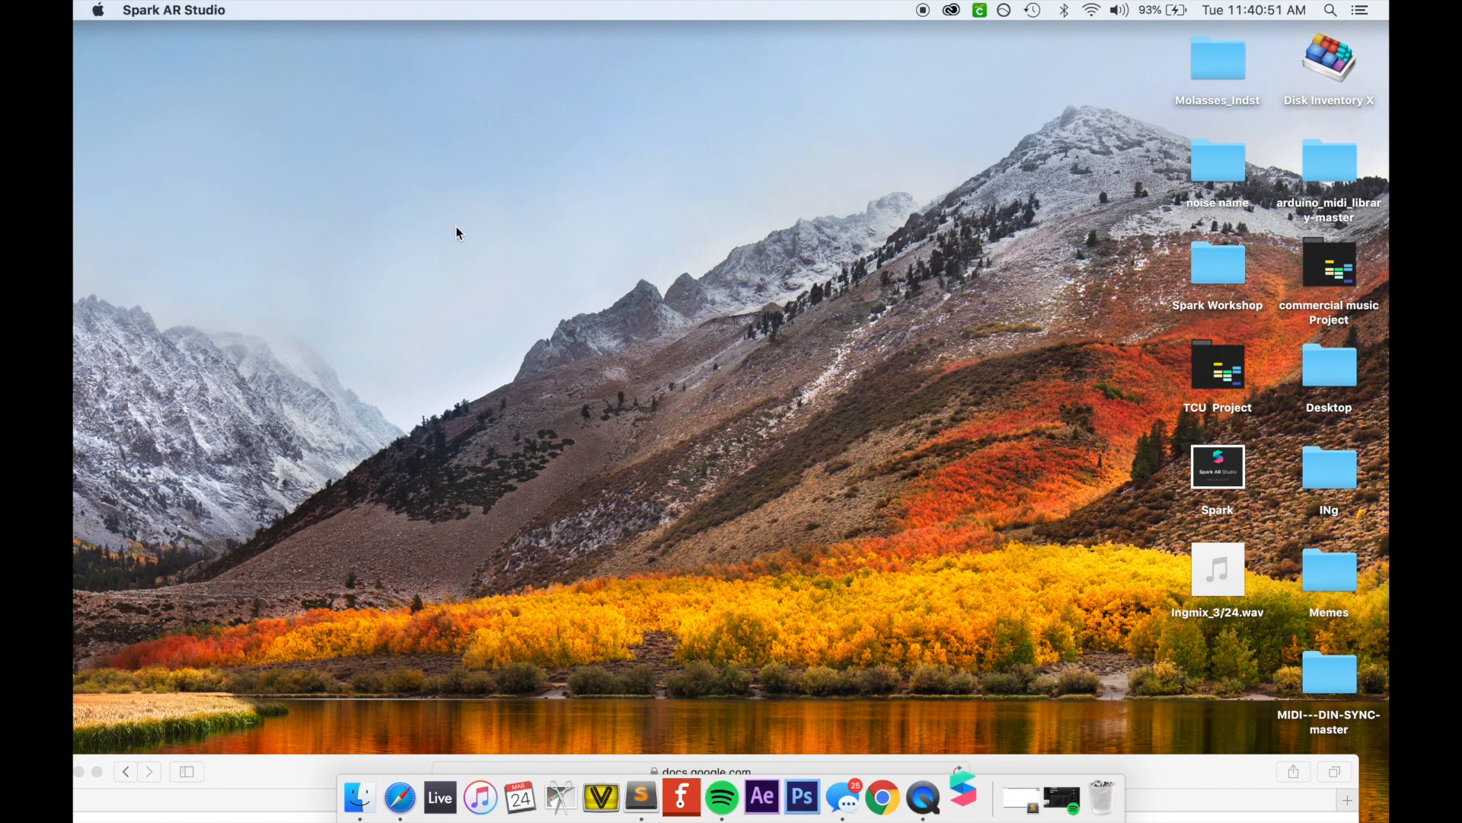
Launch Spark AR Studio from the desktop and get past the Facebook login
double_click(1217, 466)
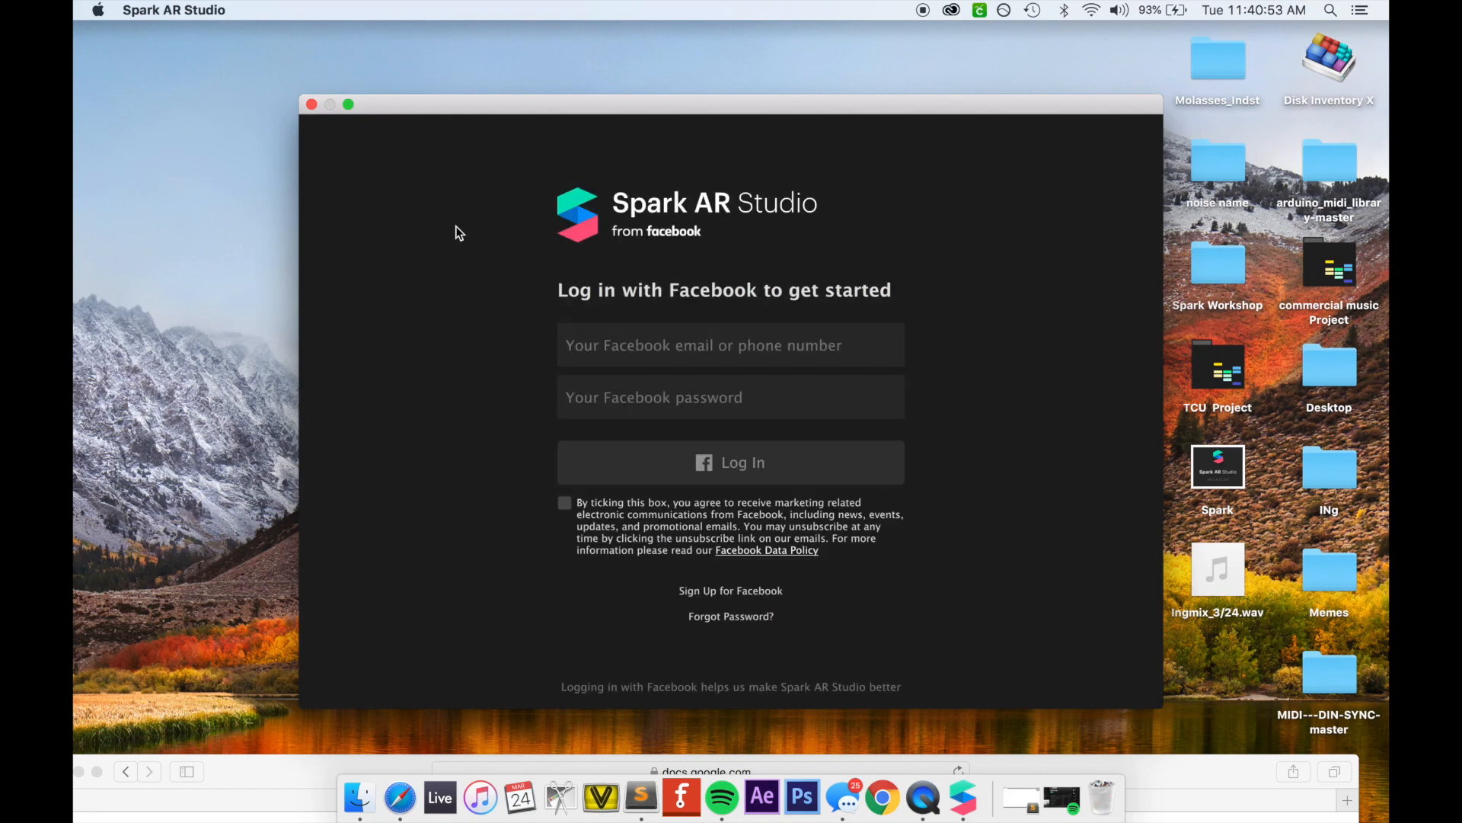
click(730, 344)
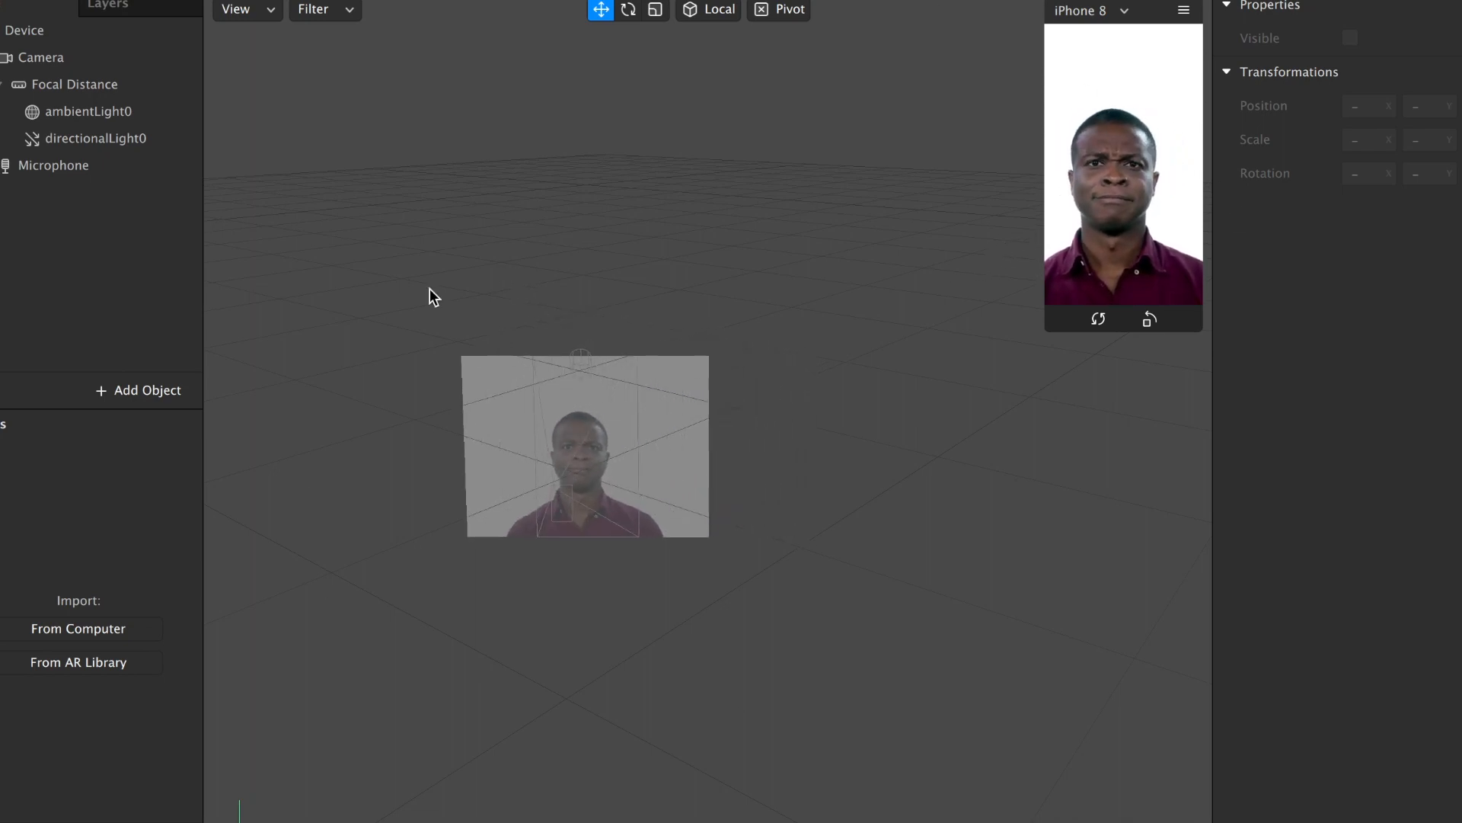
mouse_move(763, 646)
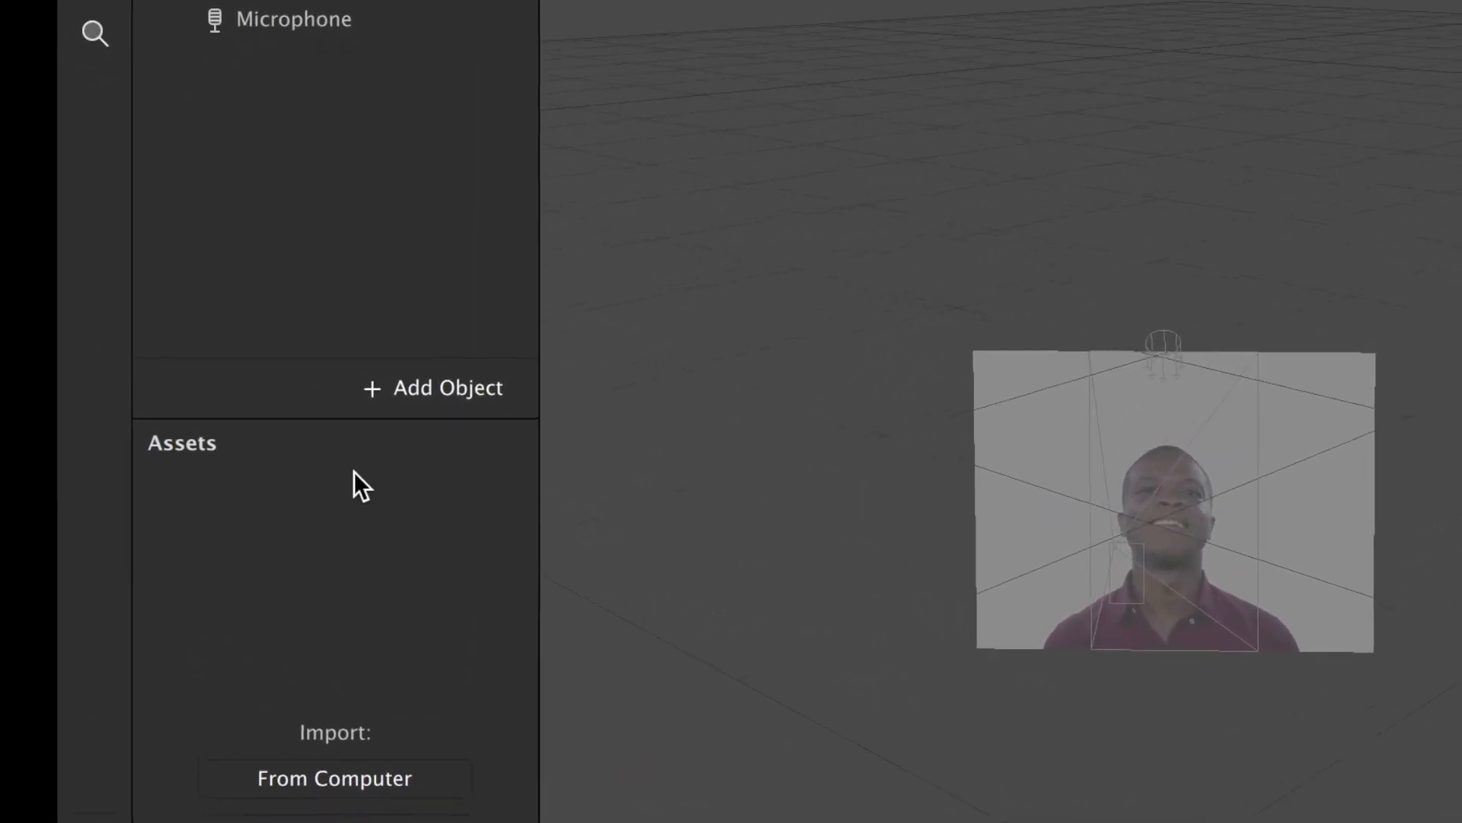
Insert a Plane object and move/scale it to about 2.24 over the face
click(431, 387)
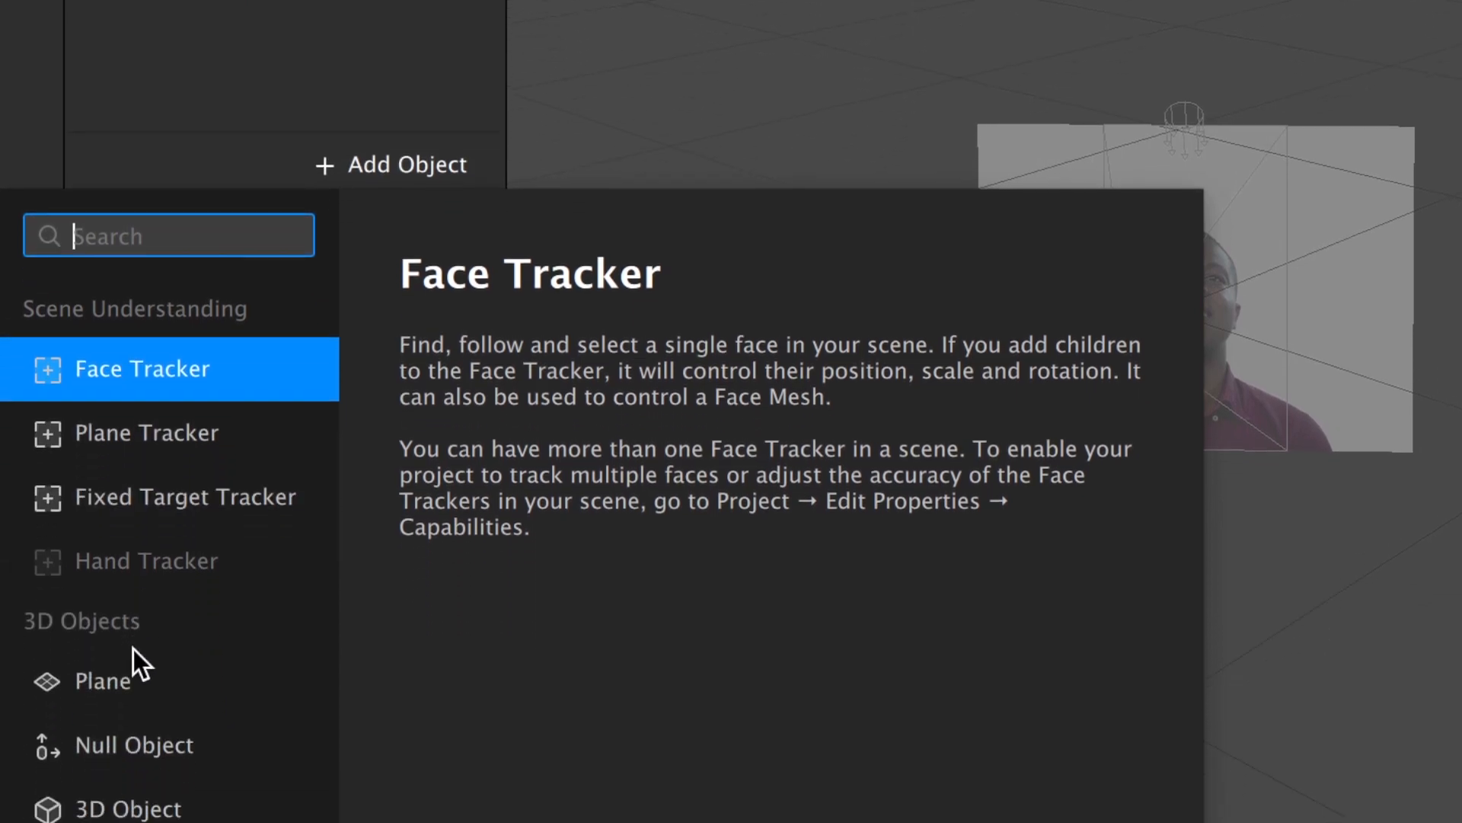
click(106, 679)
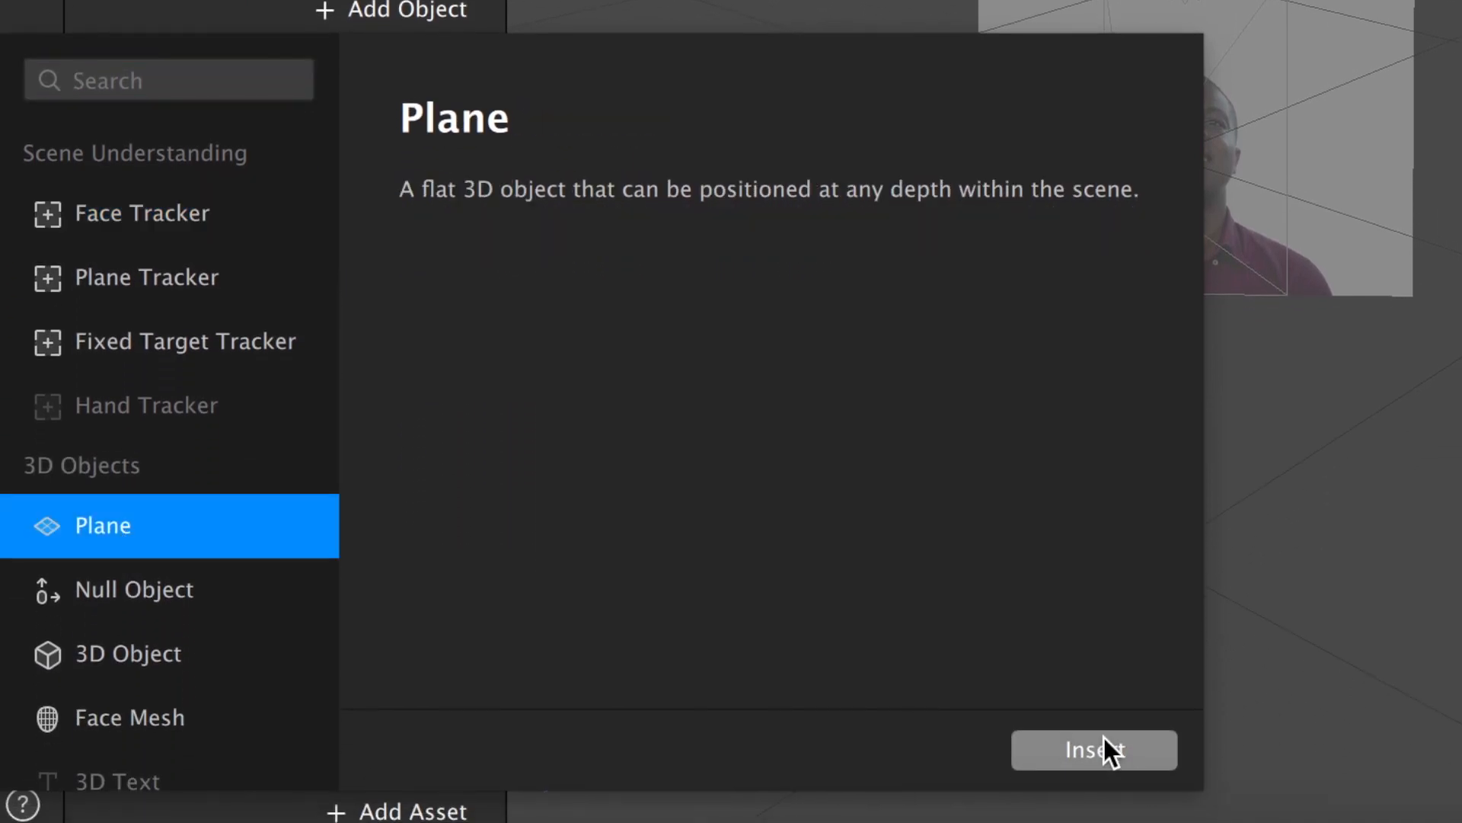
click(1093, 749)
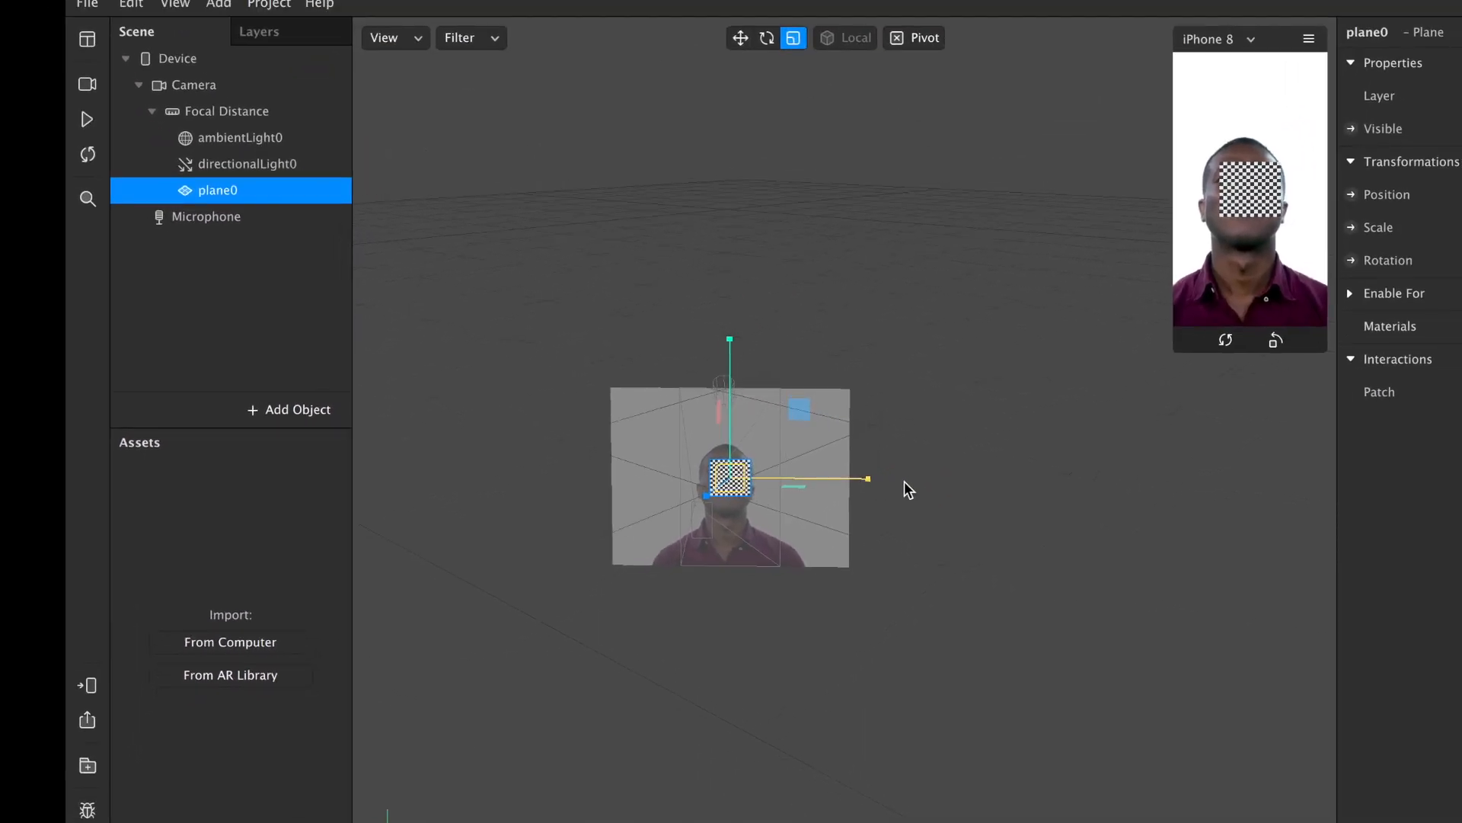
mouse_move(686, 55)
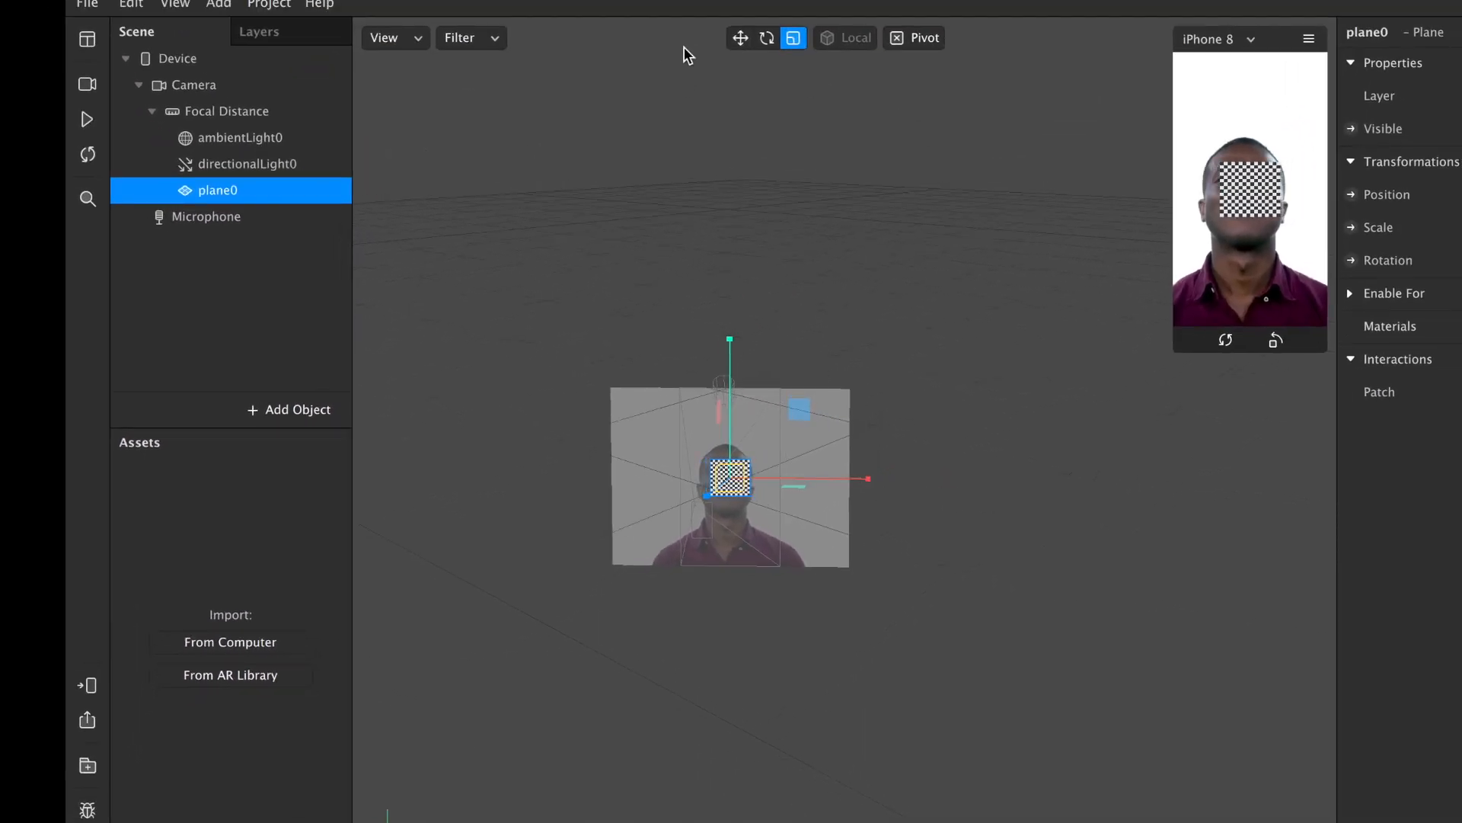
click(740, 38)
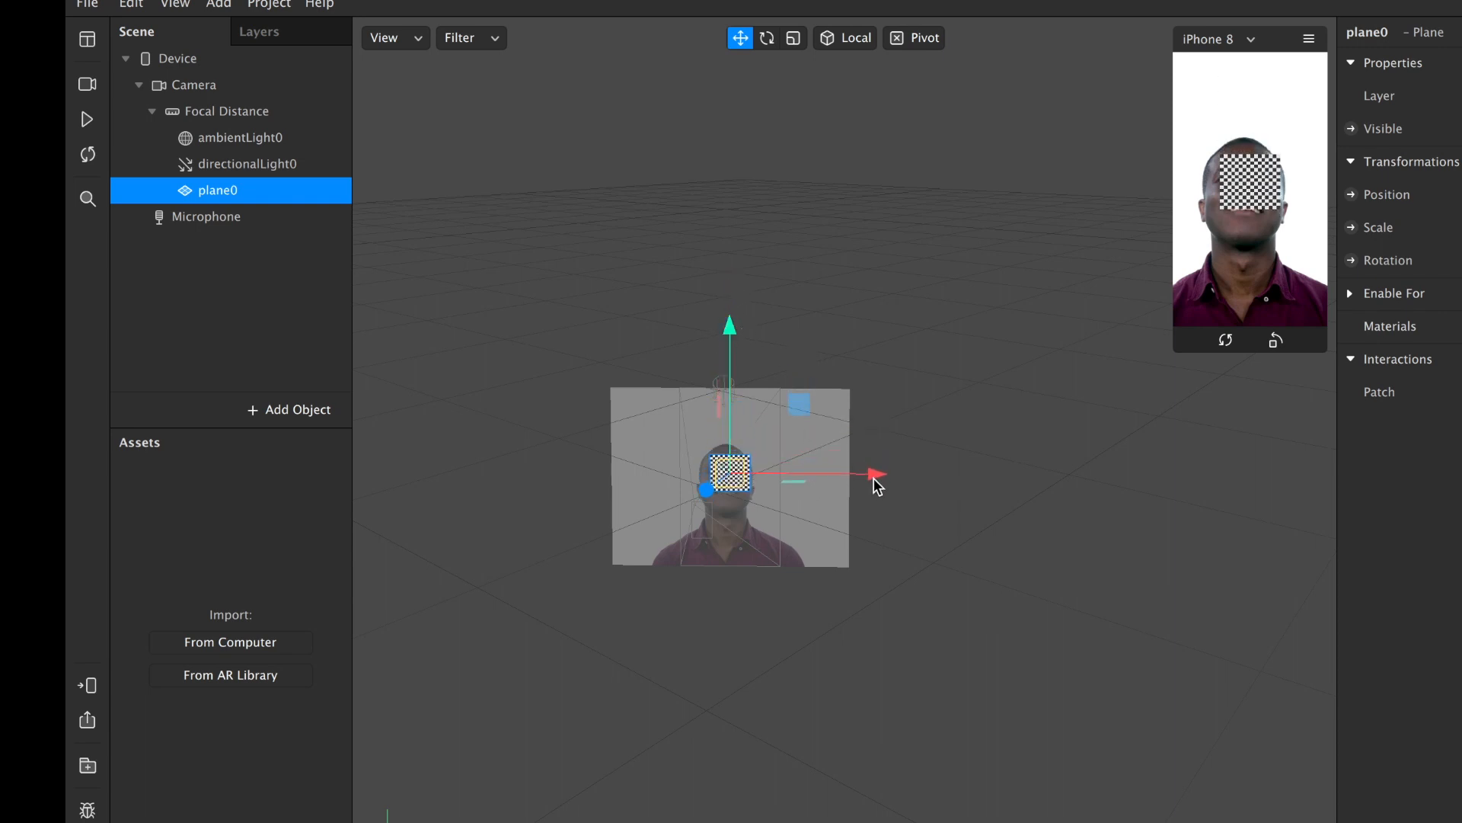
mouse_move(704, 493)
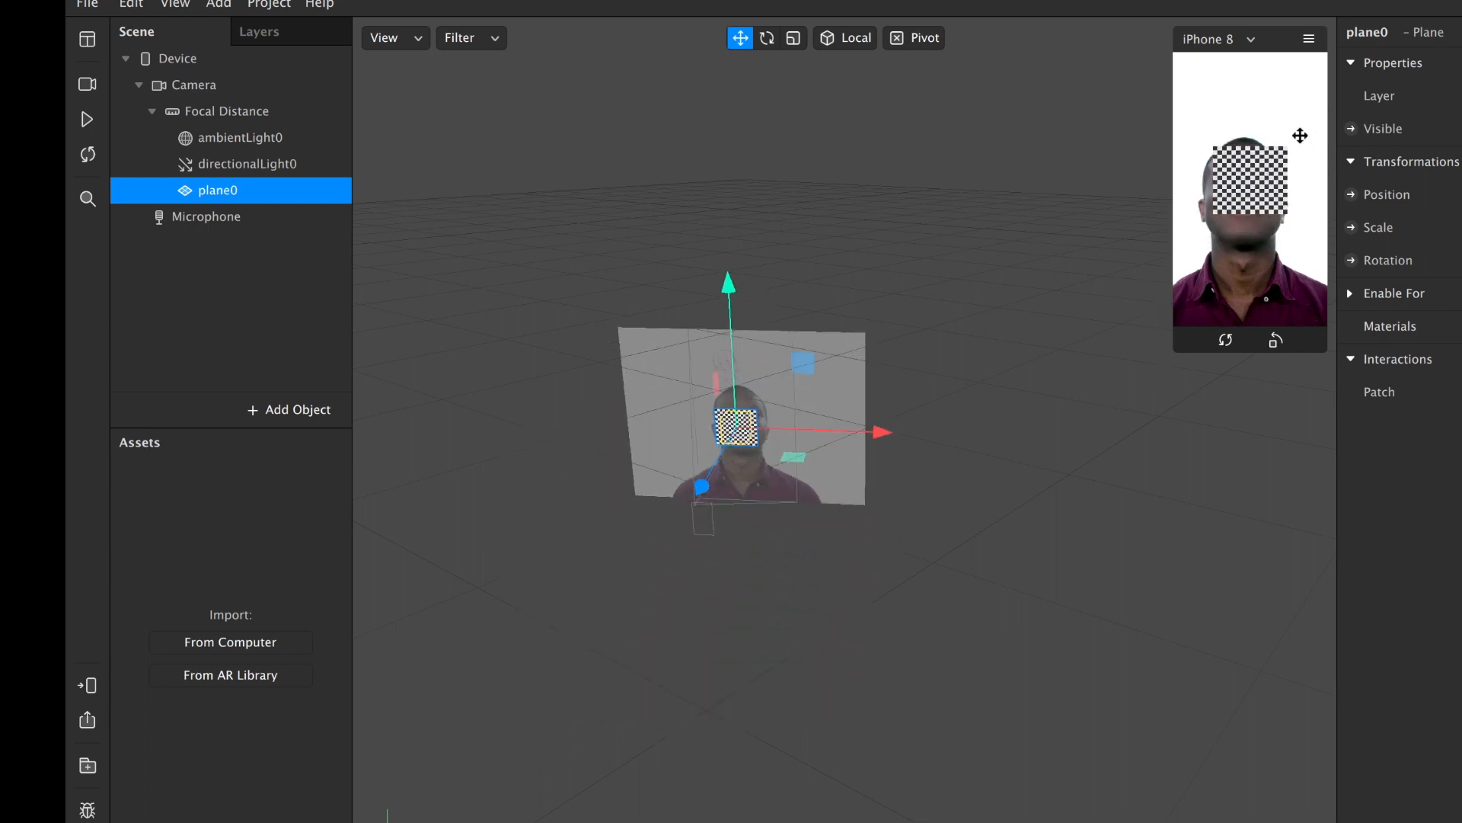
click(794, 38)
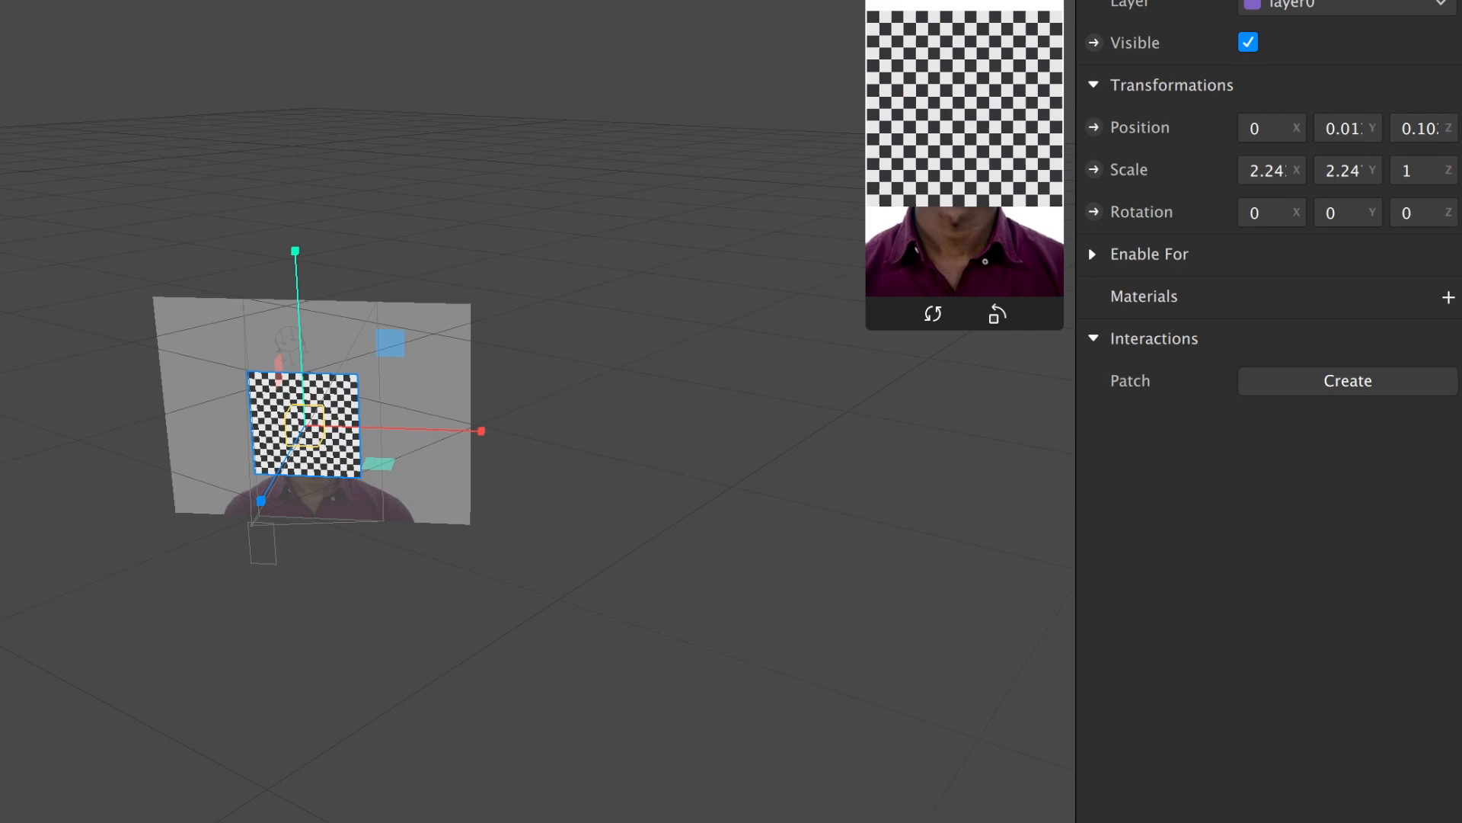
mouse_move(1451, 308)
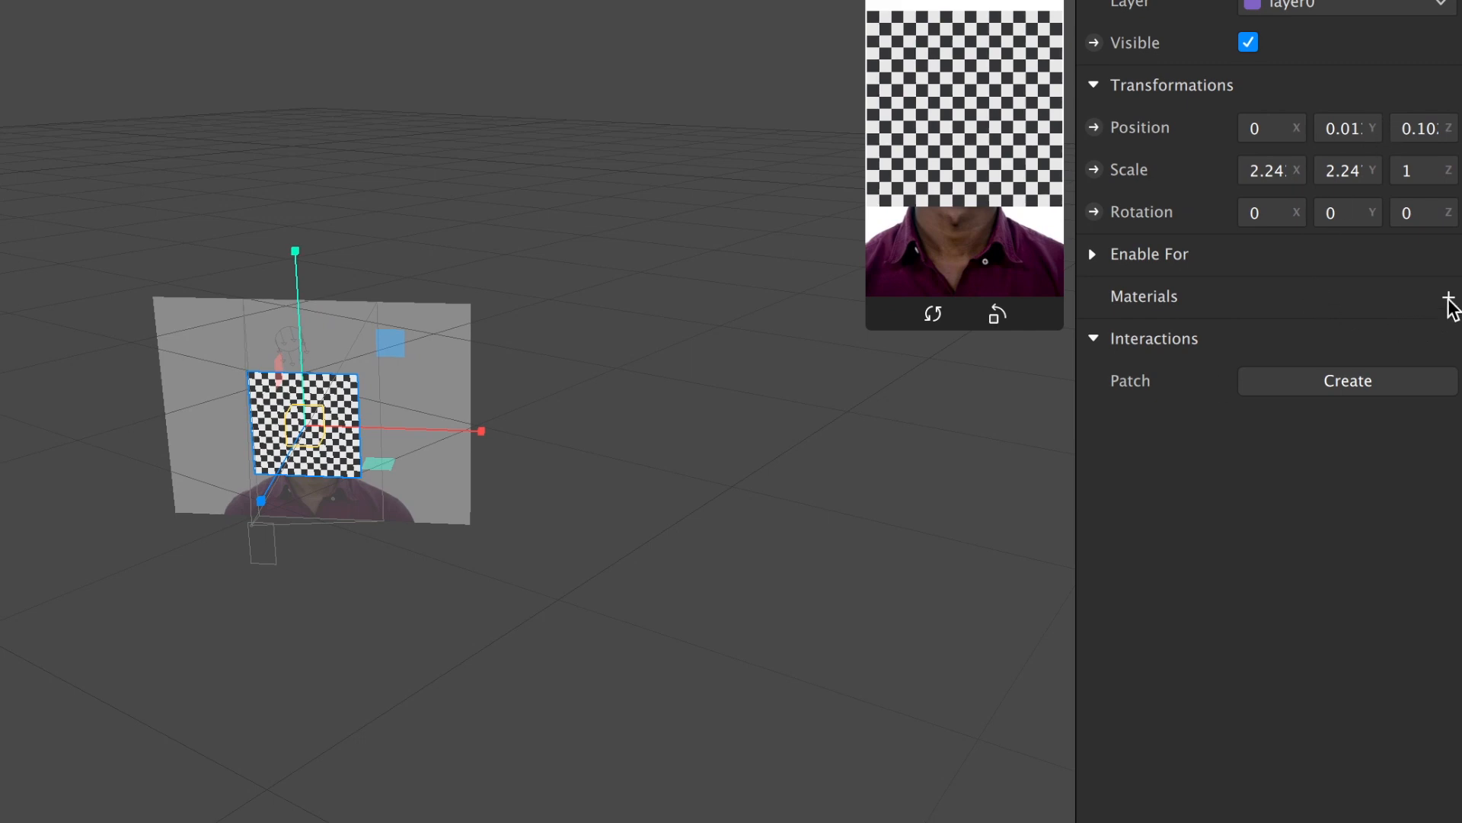
Create material0 for the plane with Untitled-1.png from Spark Docs as diffuse texture
click(1452, 297)
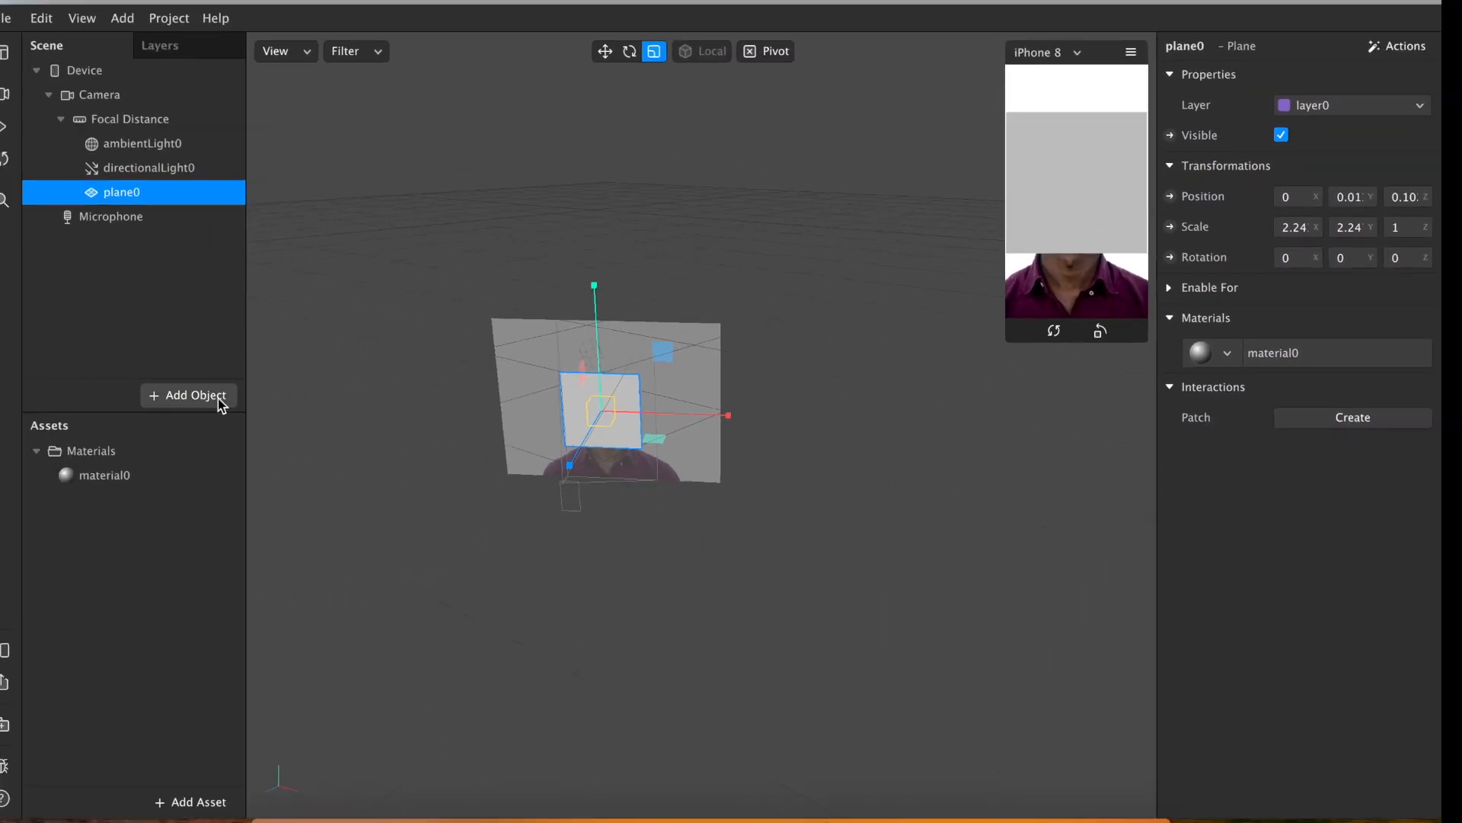
click(102, 476)
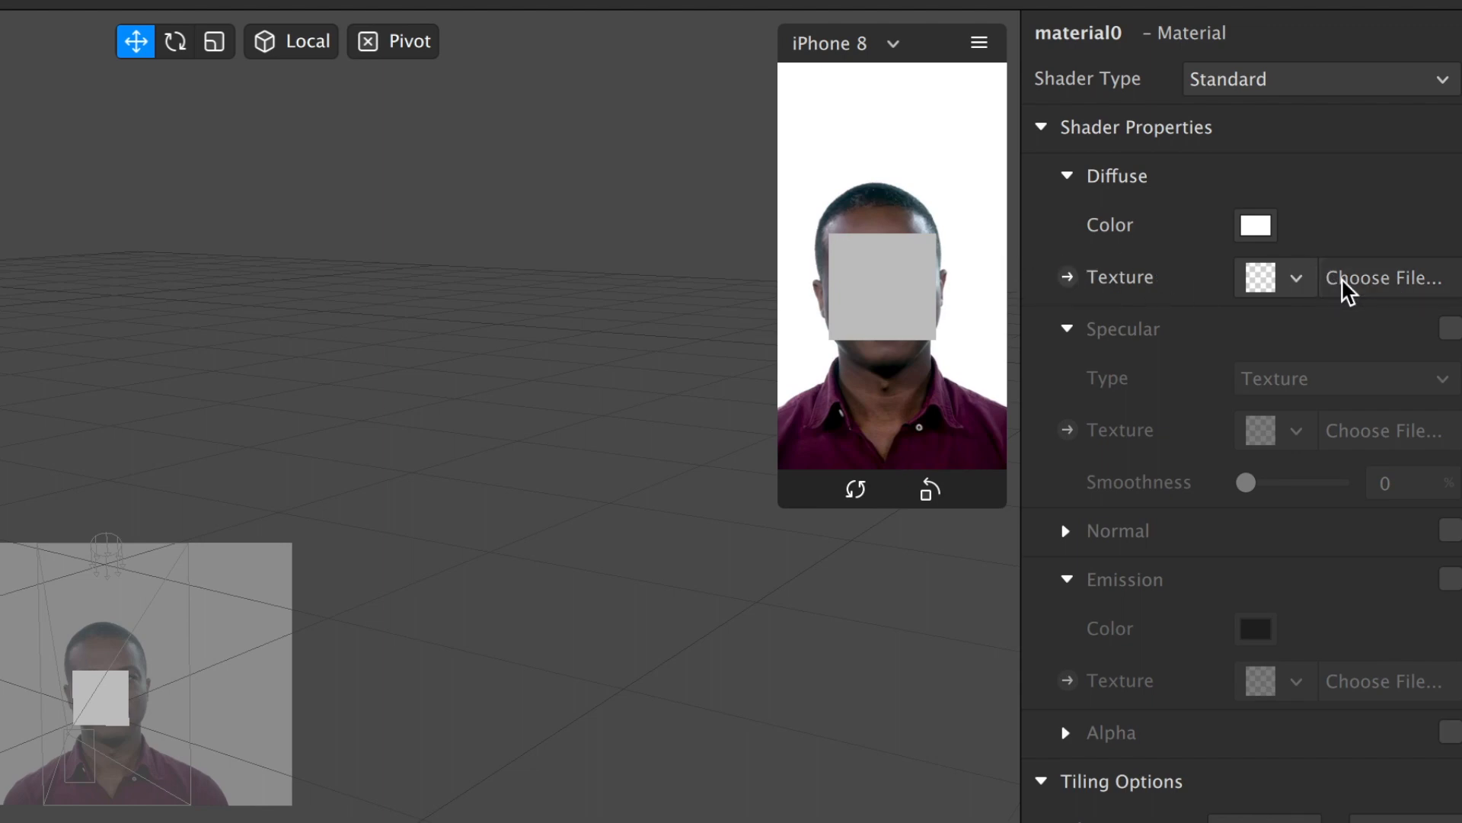
click(1385, 277)
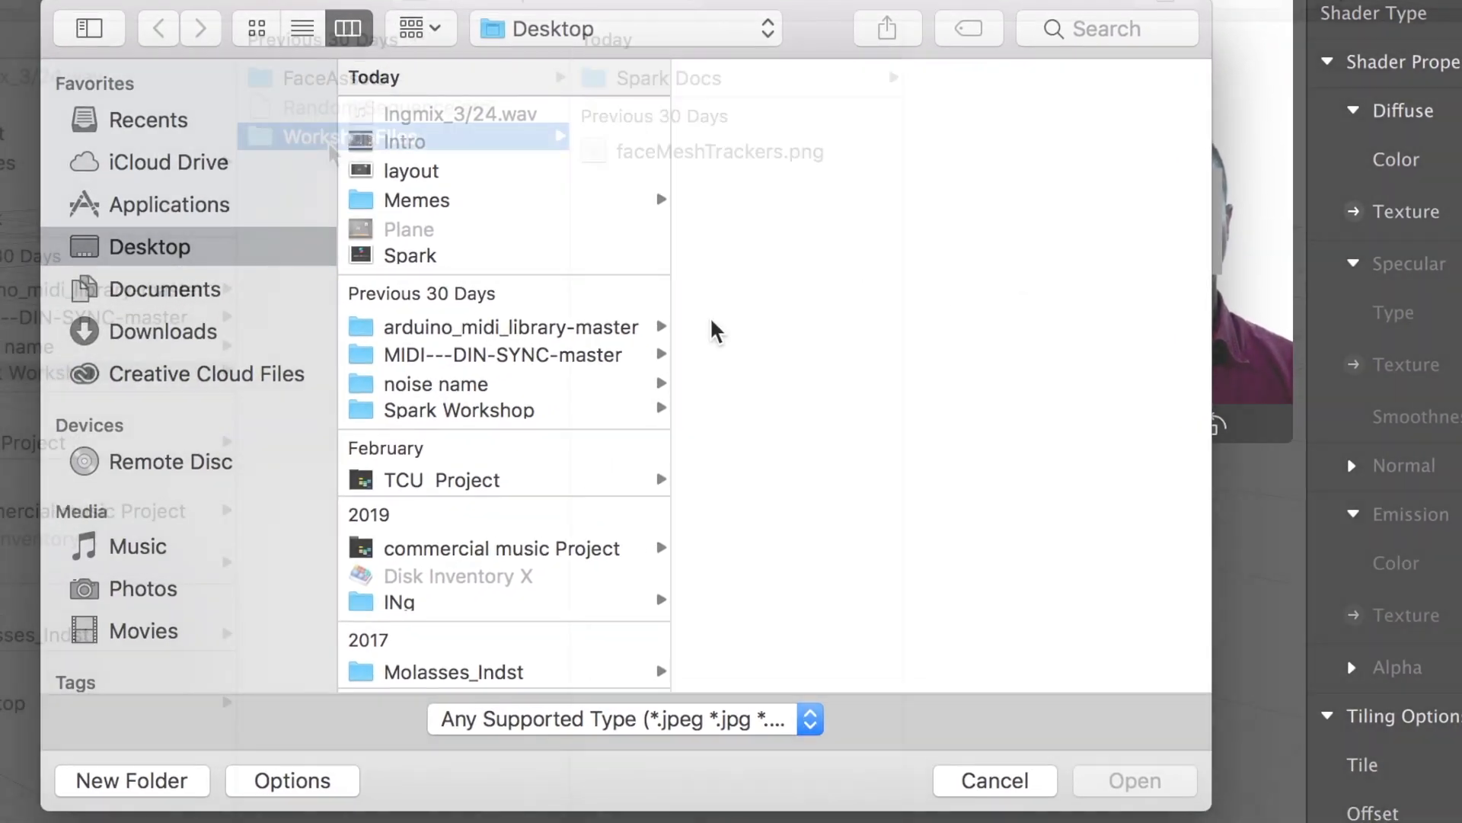
click(633, 78)
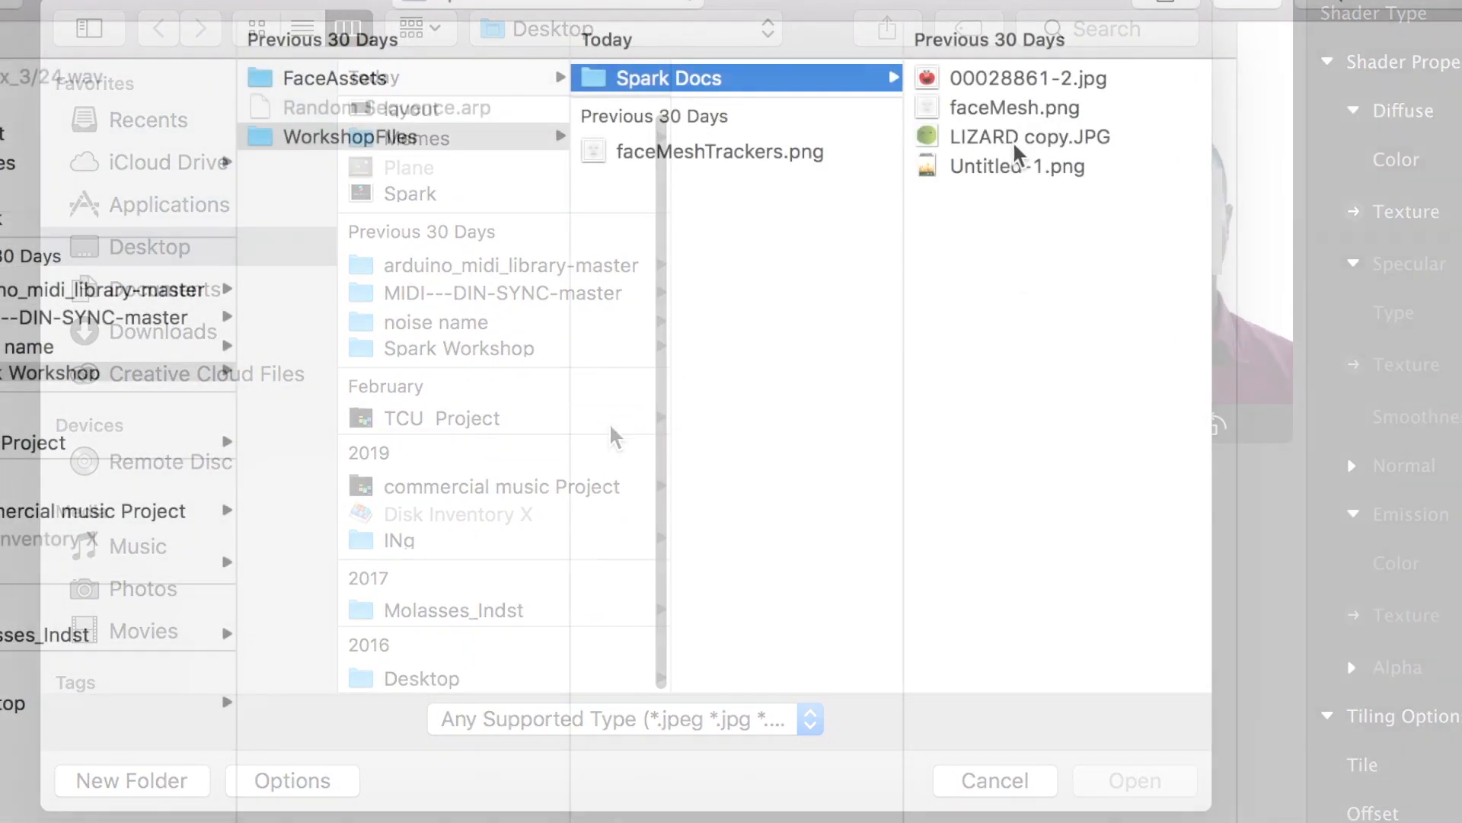
click(1016, 166)
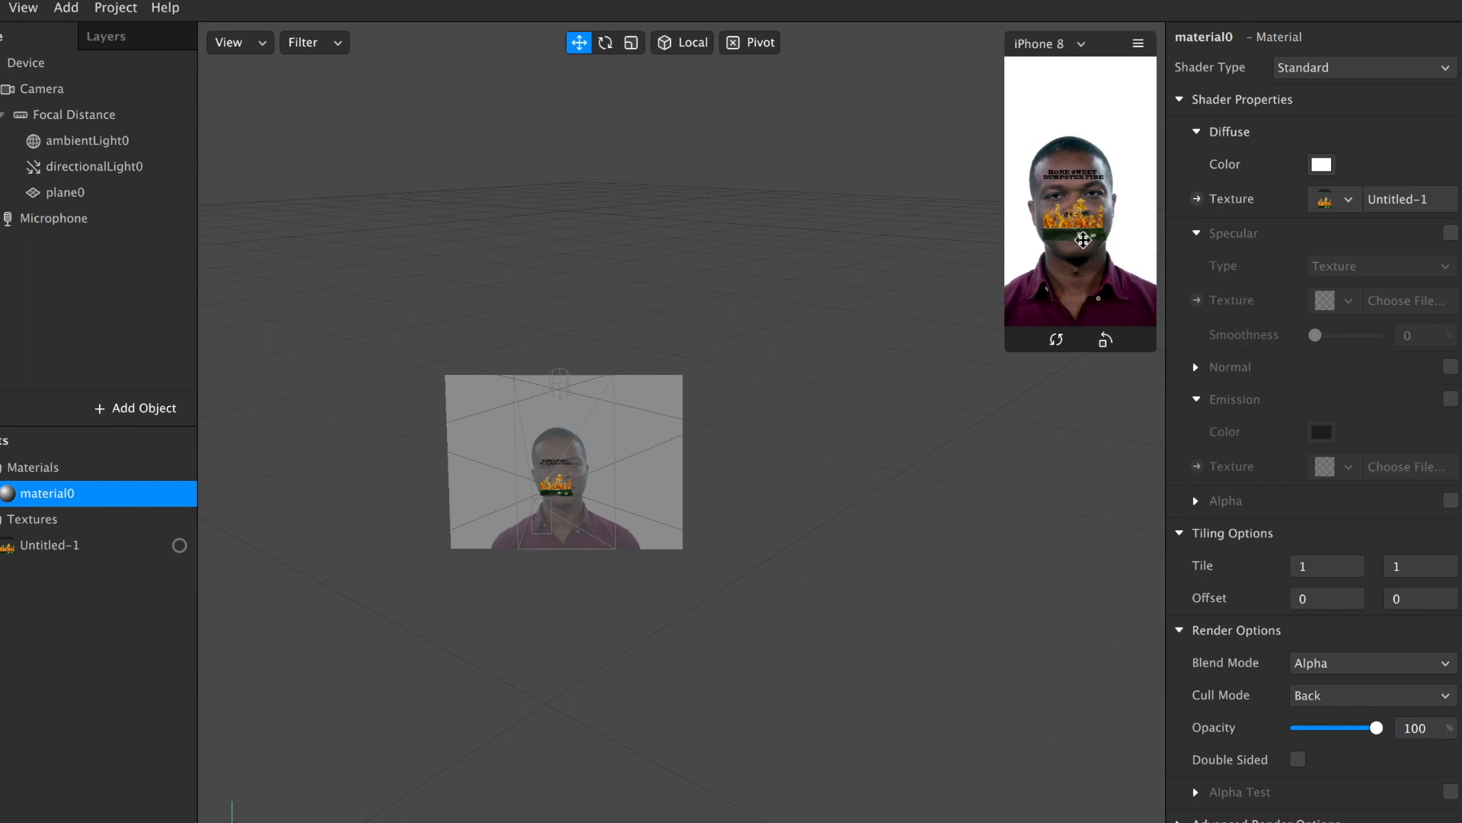
Scale plane0 so its image fills the phone preview
click(64, 194)
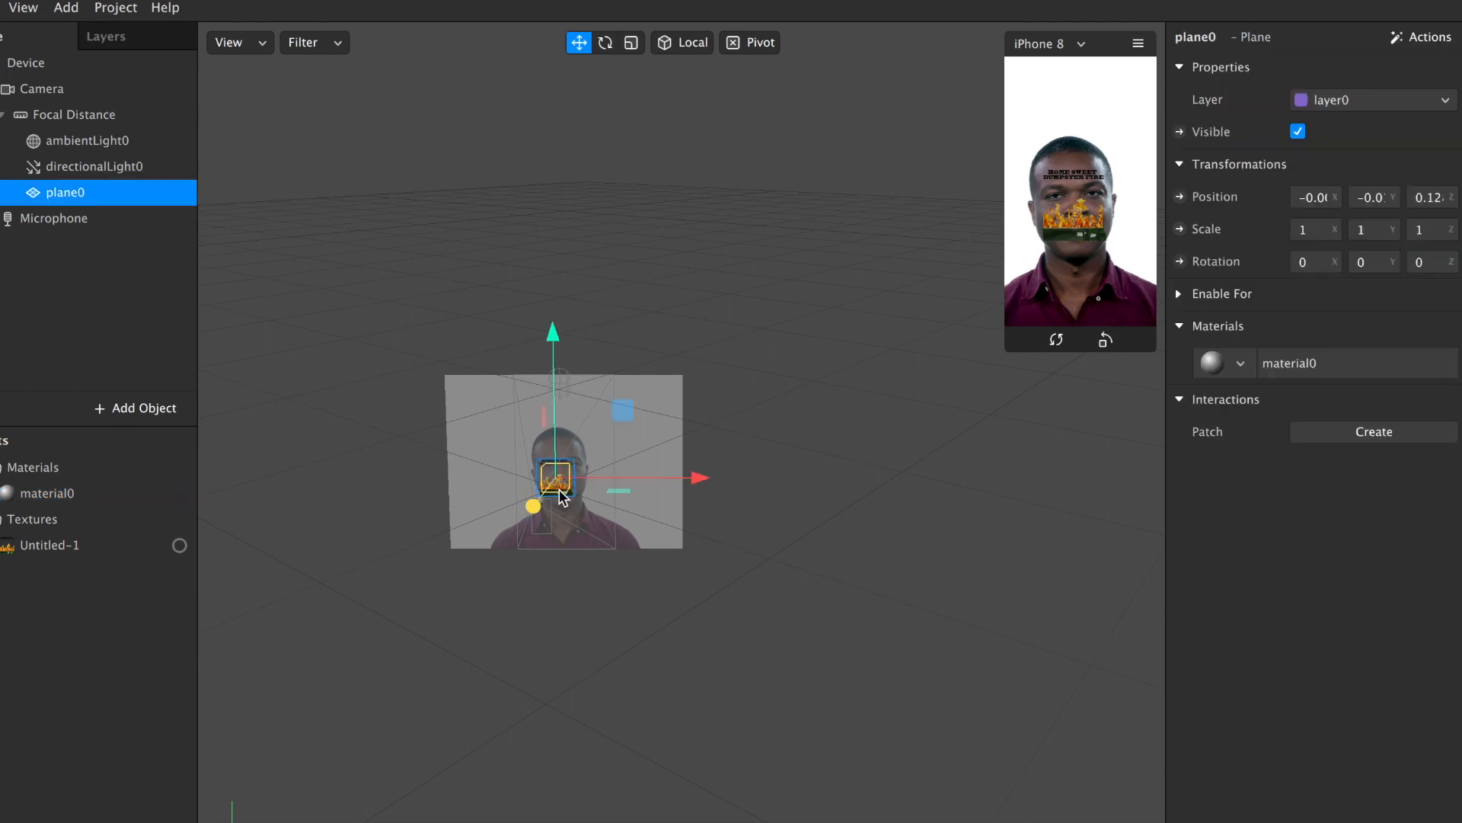
click(630, 42)
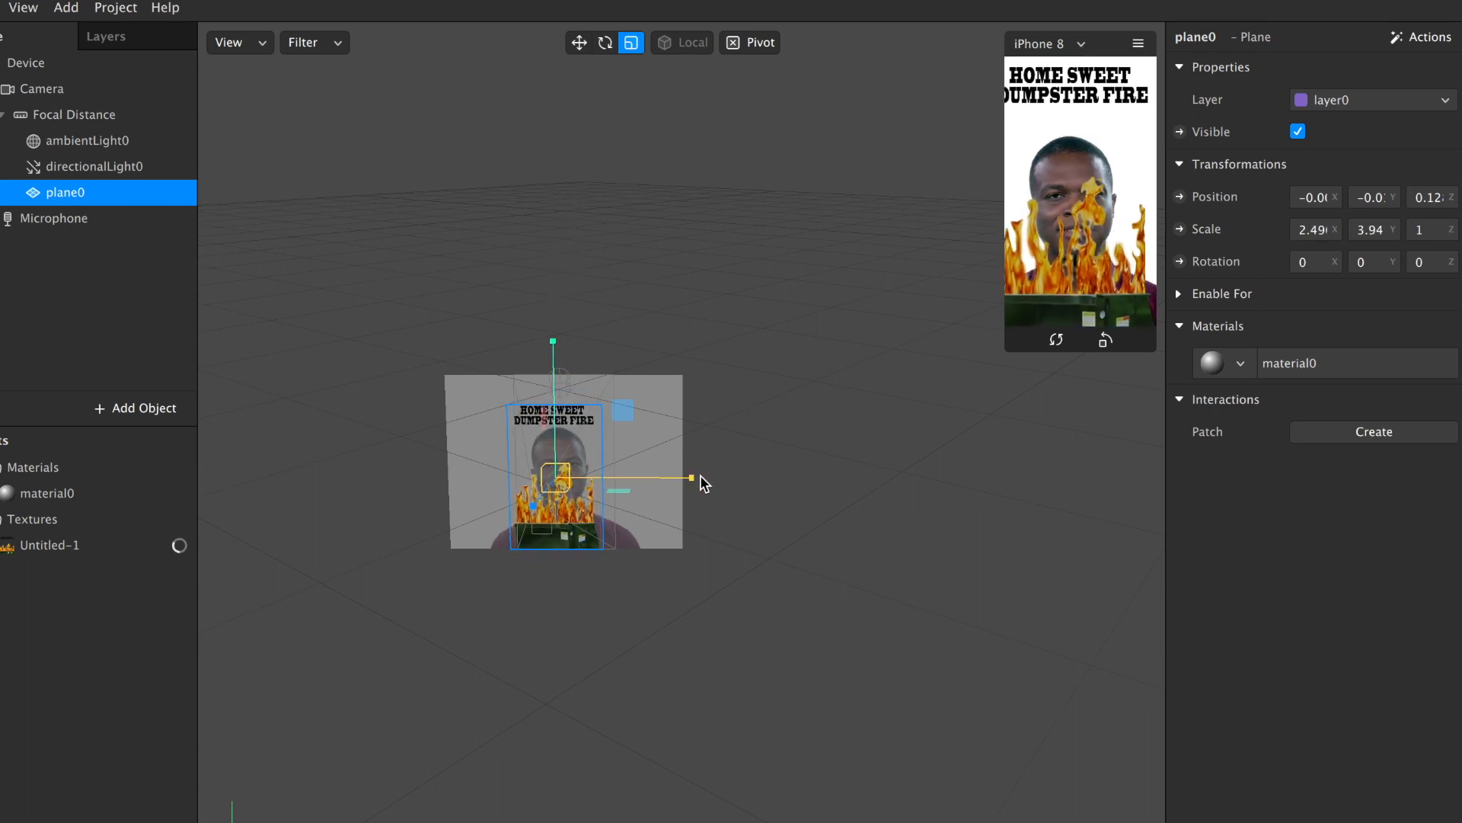
click(600, 42)
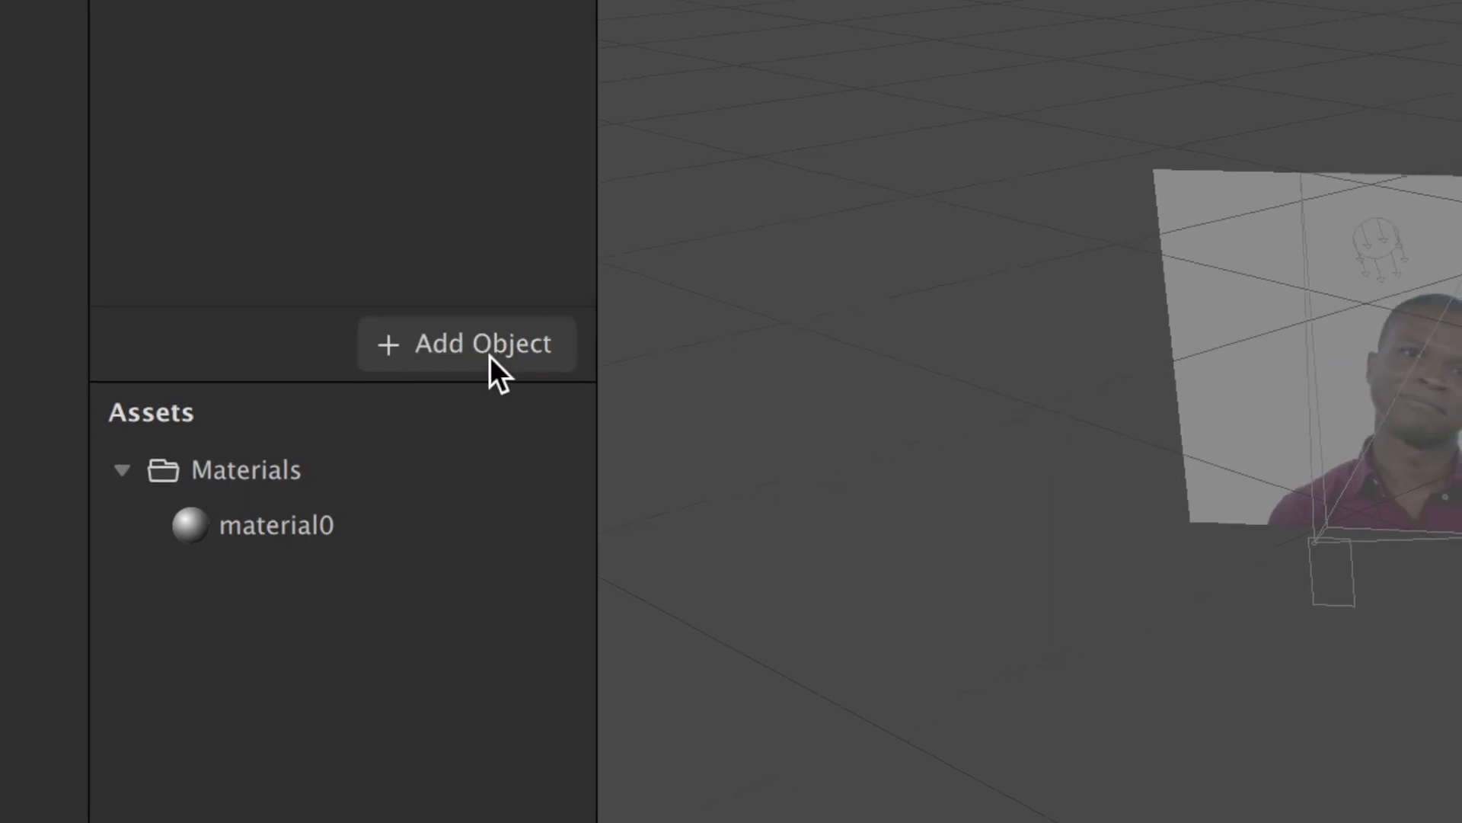
Insert faceTracker0 and add a Face Mesh nested under it
click(466, 343)
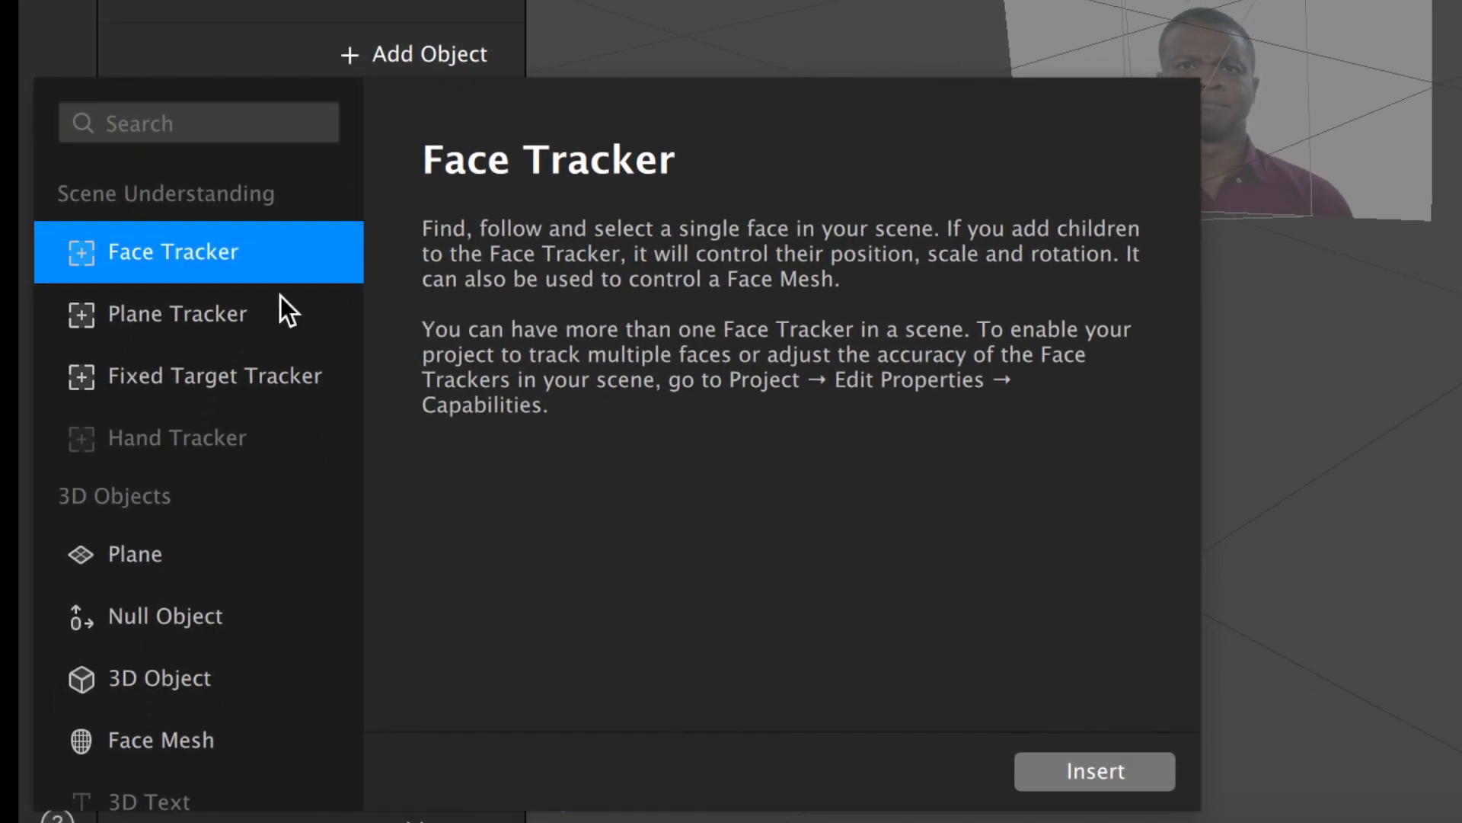
click(1094, 771)
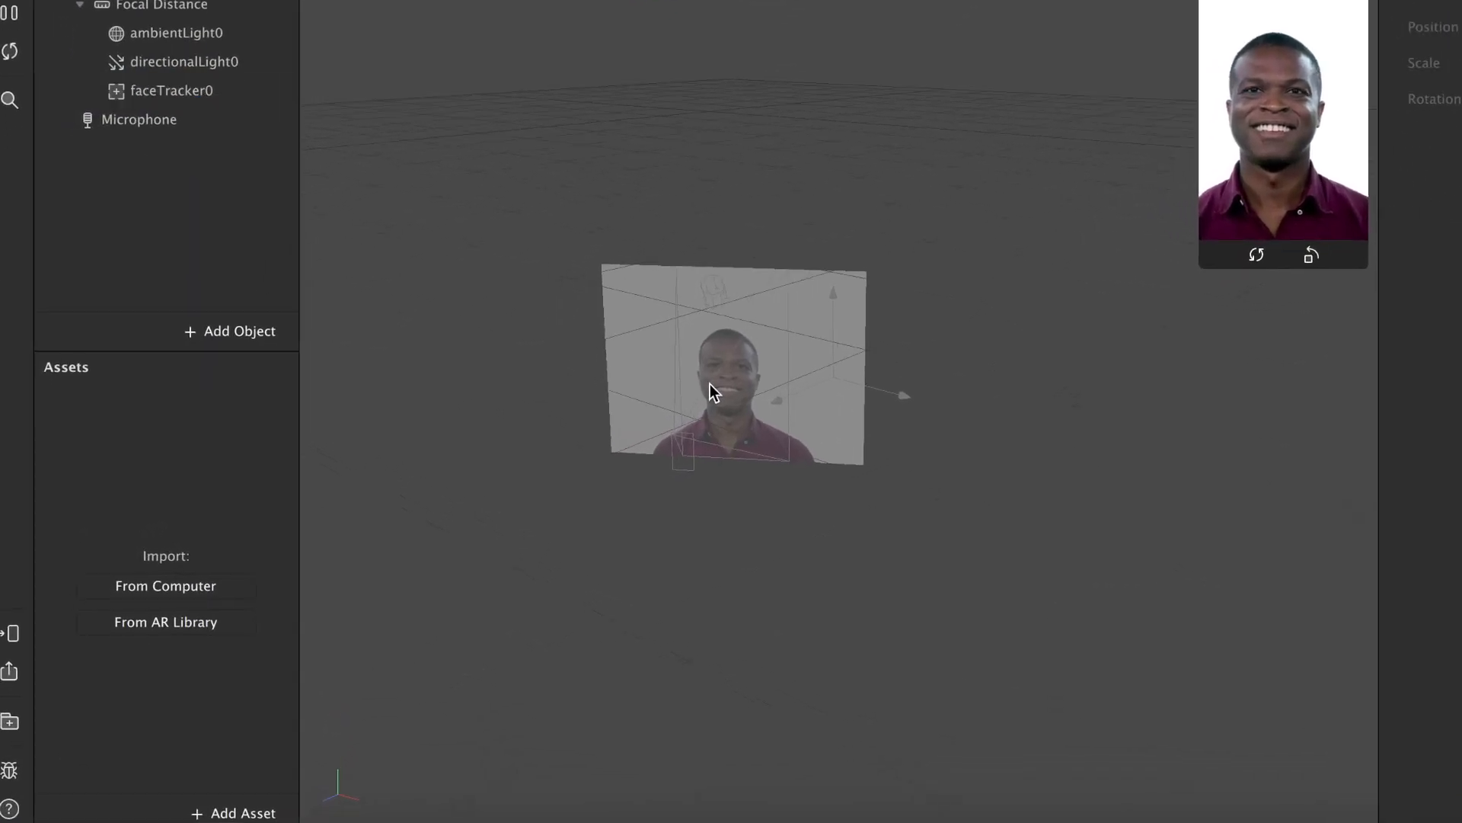
click(239, 331)
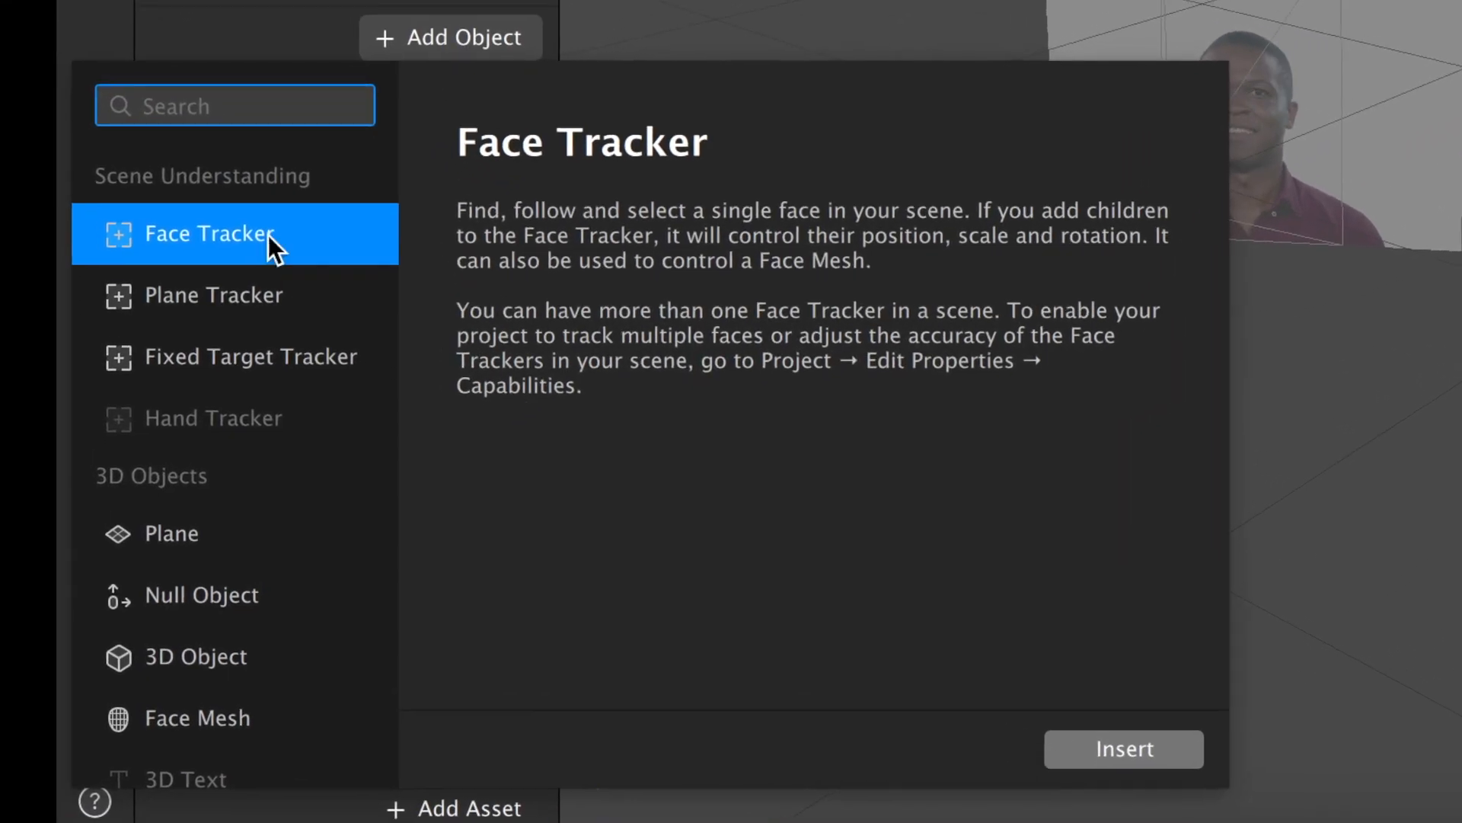
scroll(down, 3)
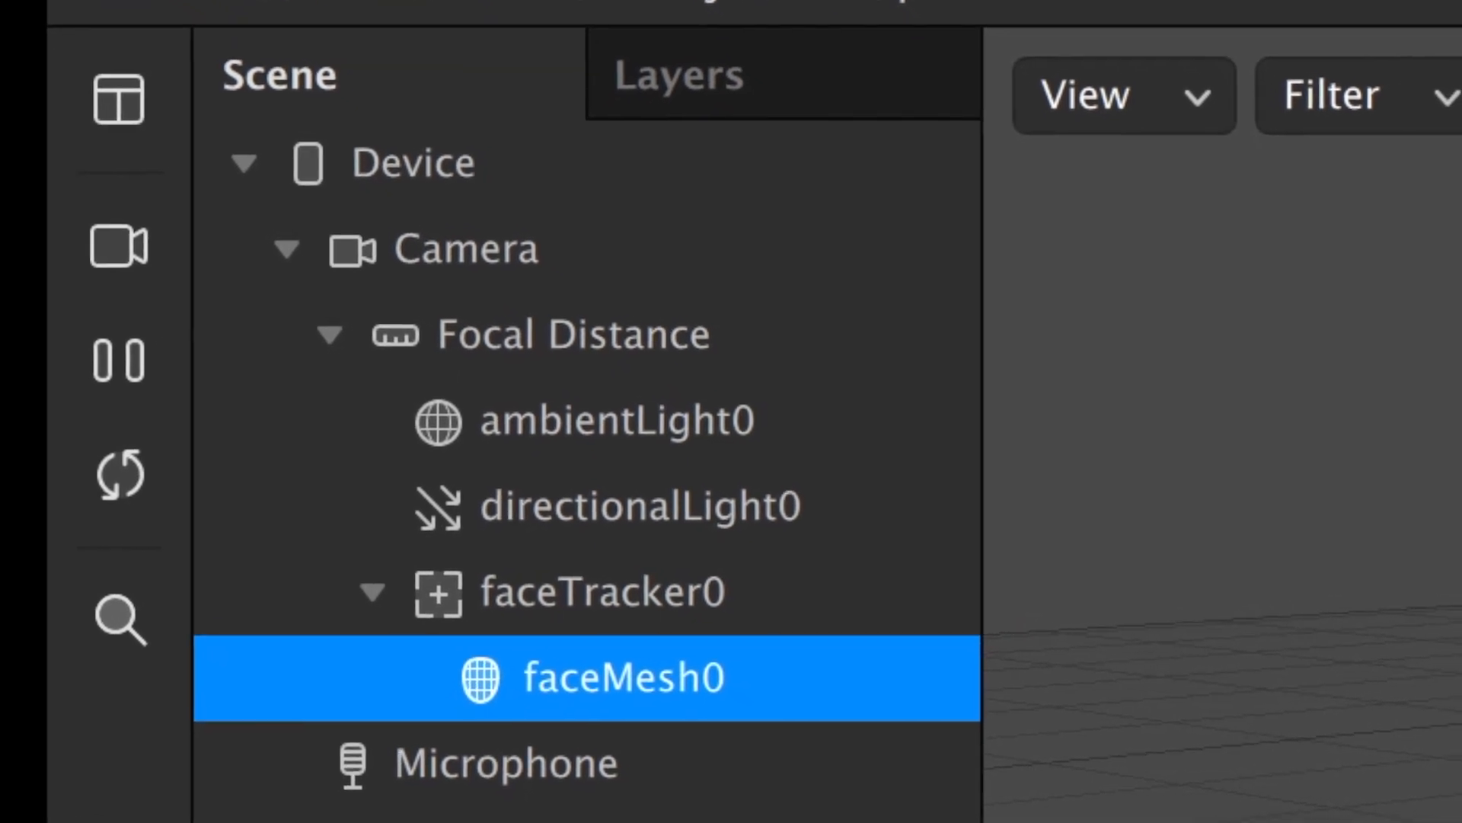
Create material0 for faceMesh0 with LIZARD copy.JPG as its diffuse texture
click(620, 677)
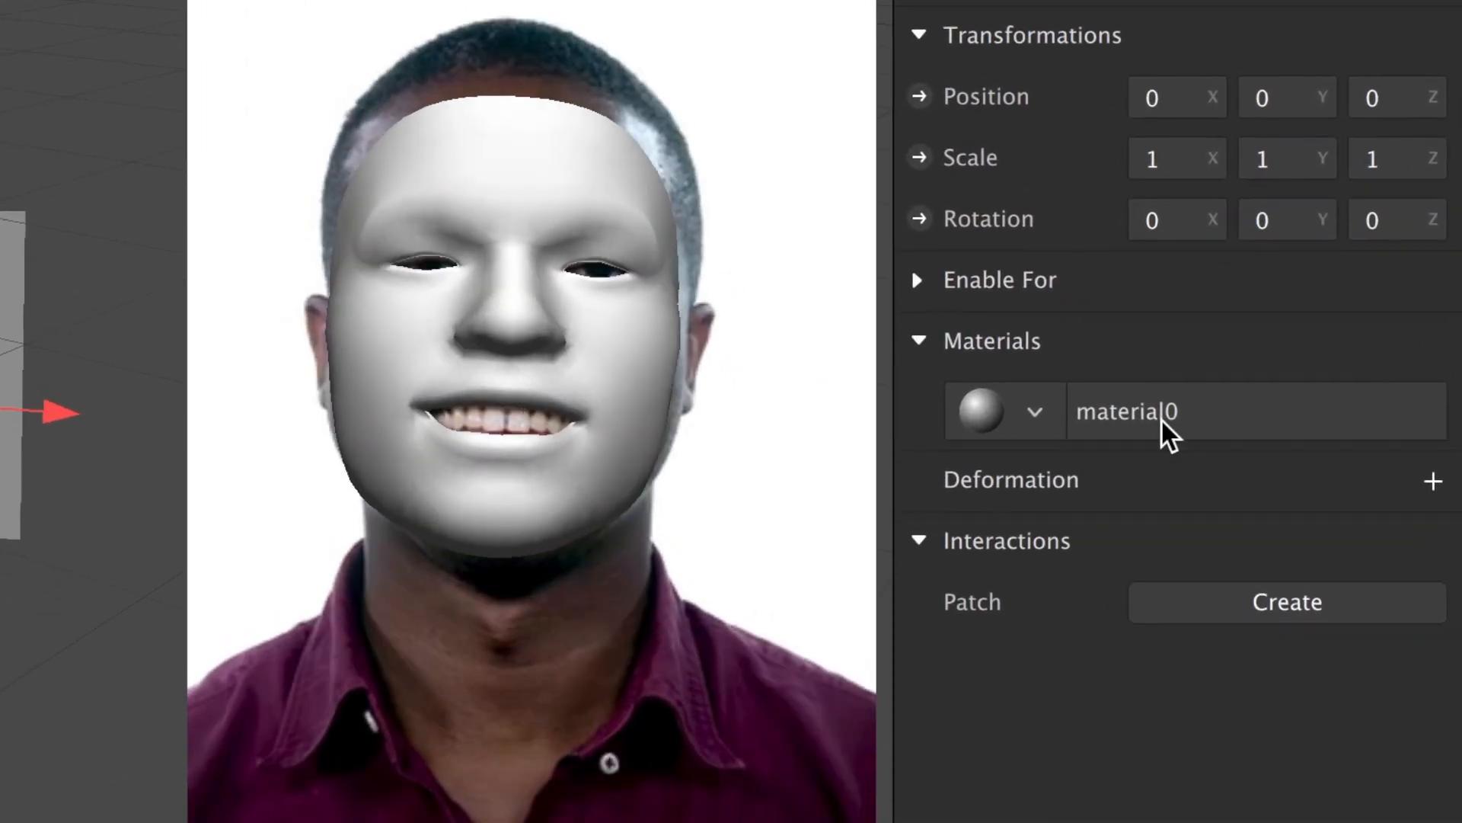
click(1125, 411)
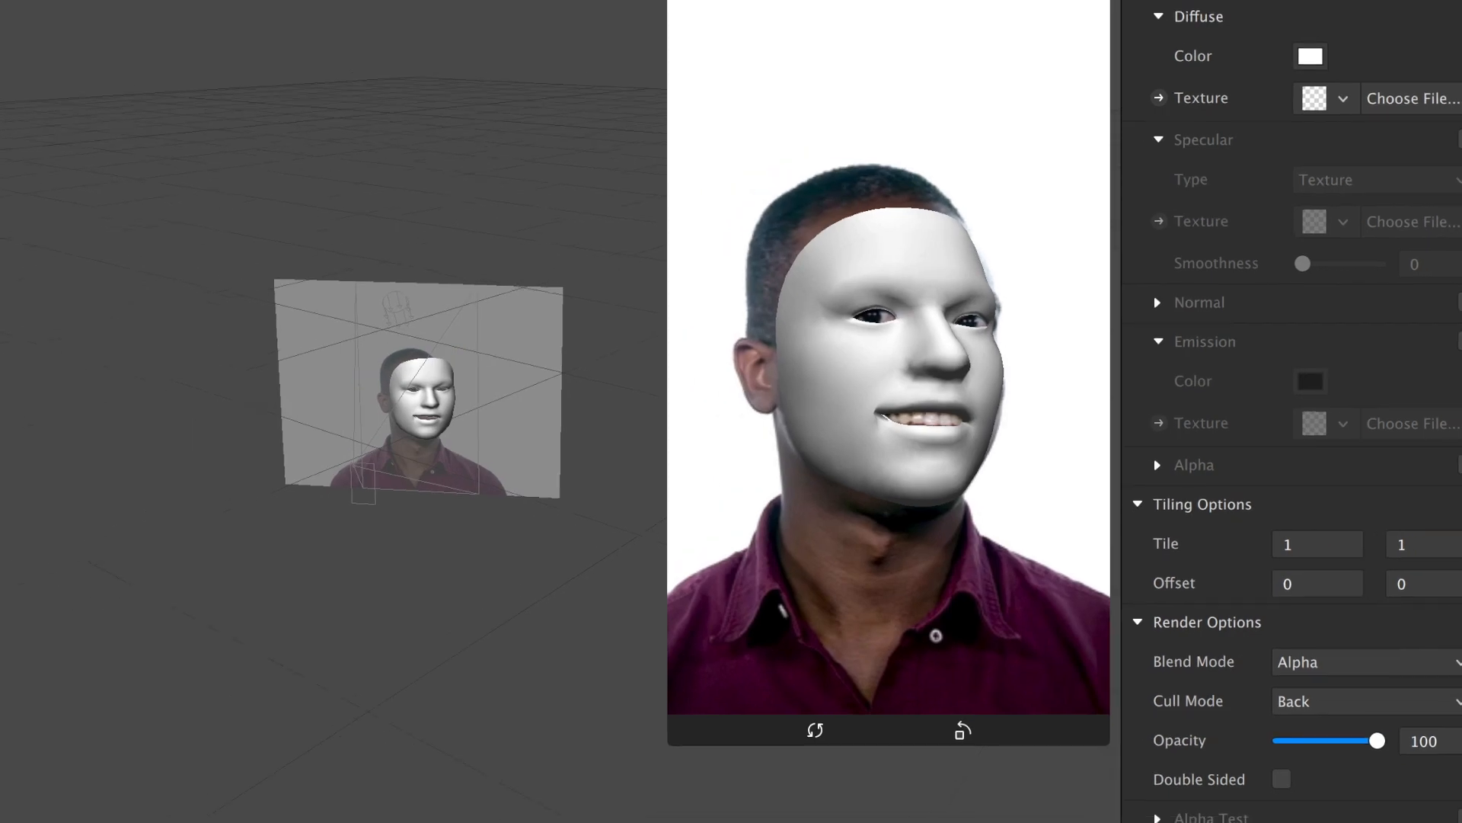
click(137, 472)
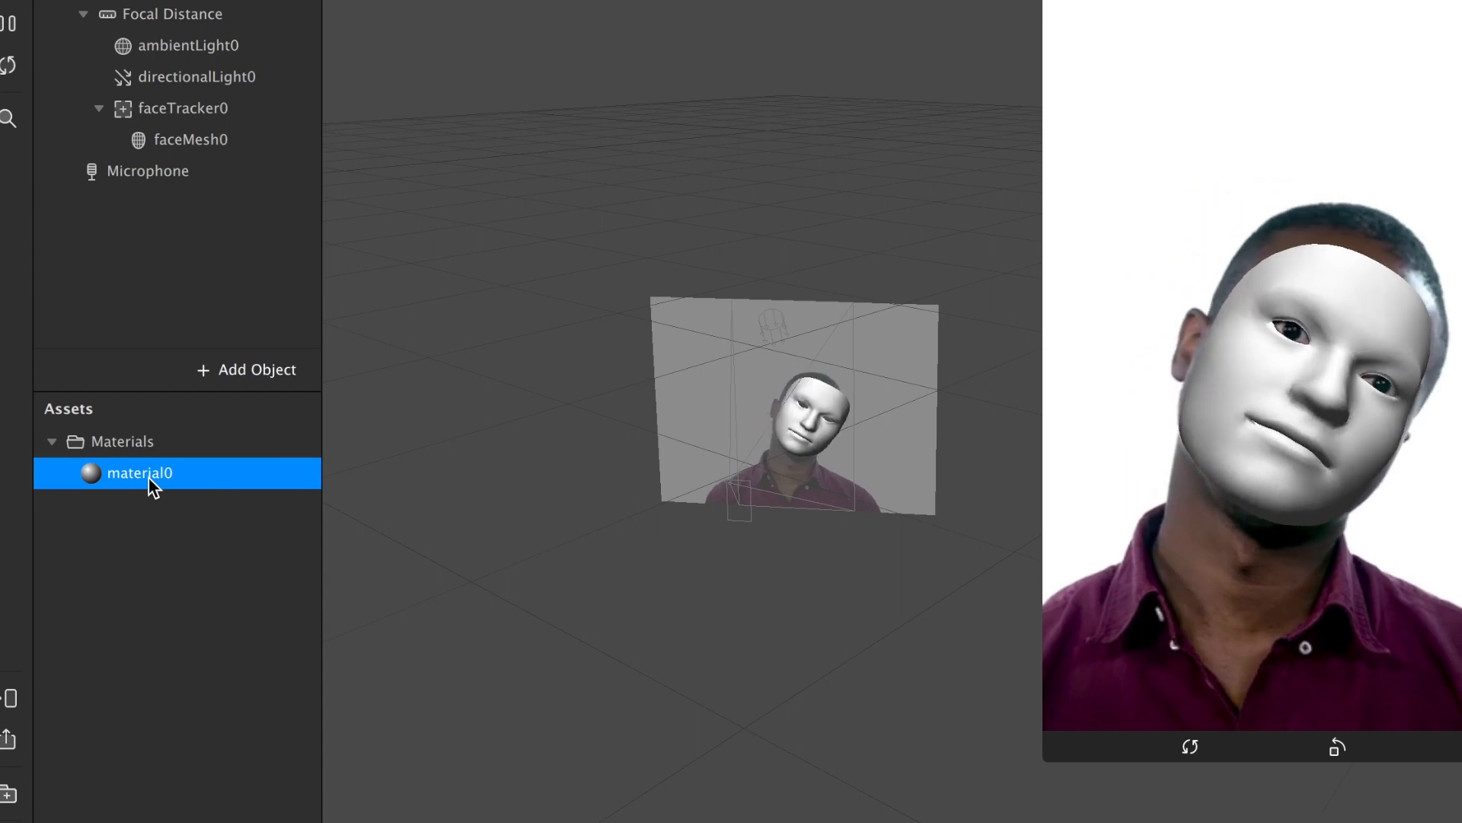
click(138, 472)
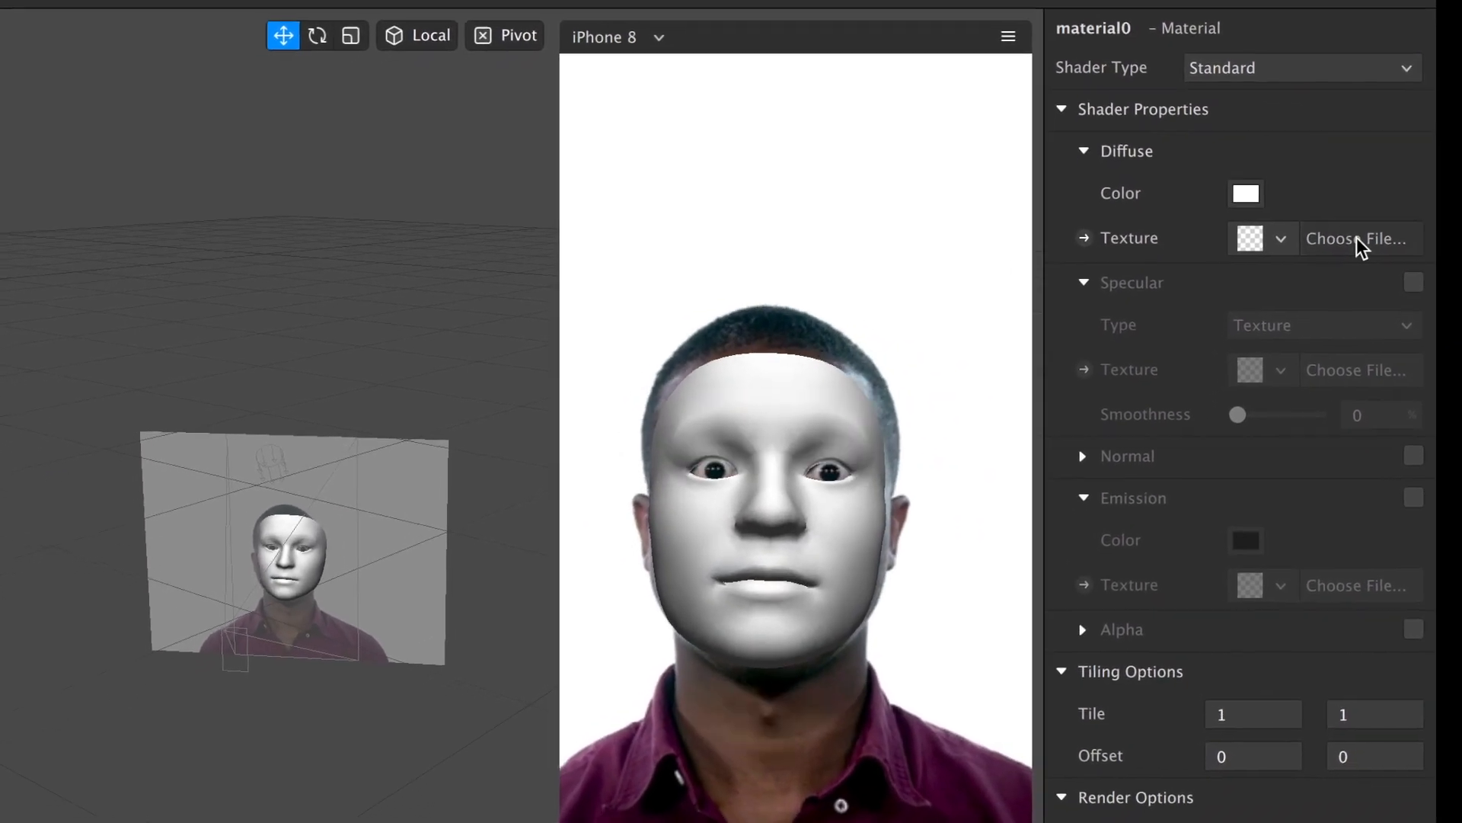
click(1354, 238)
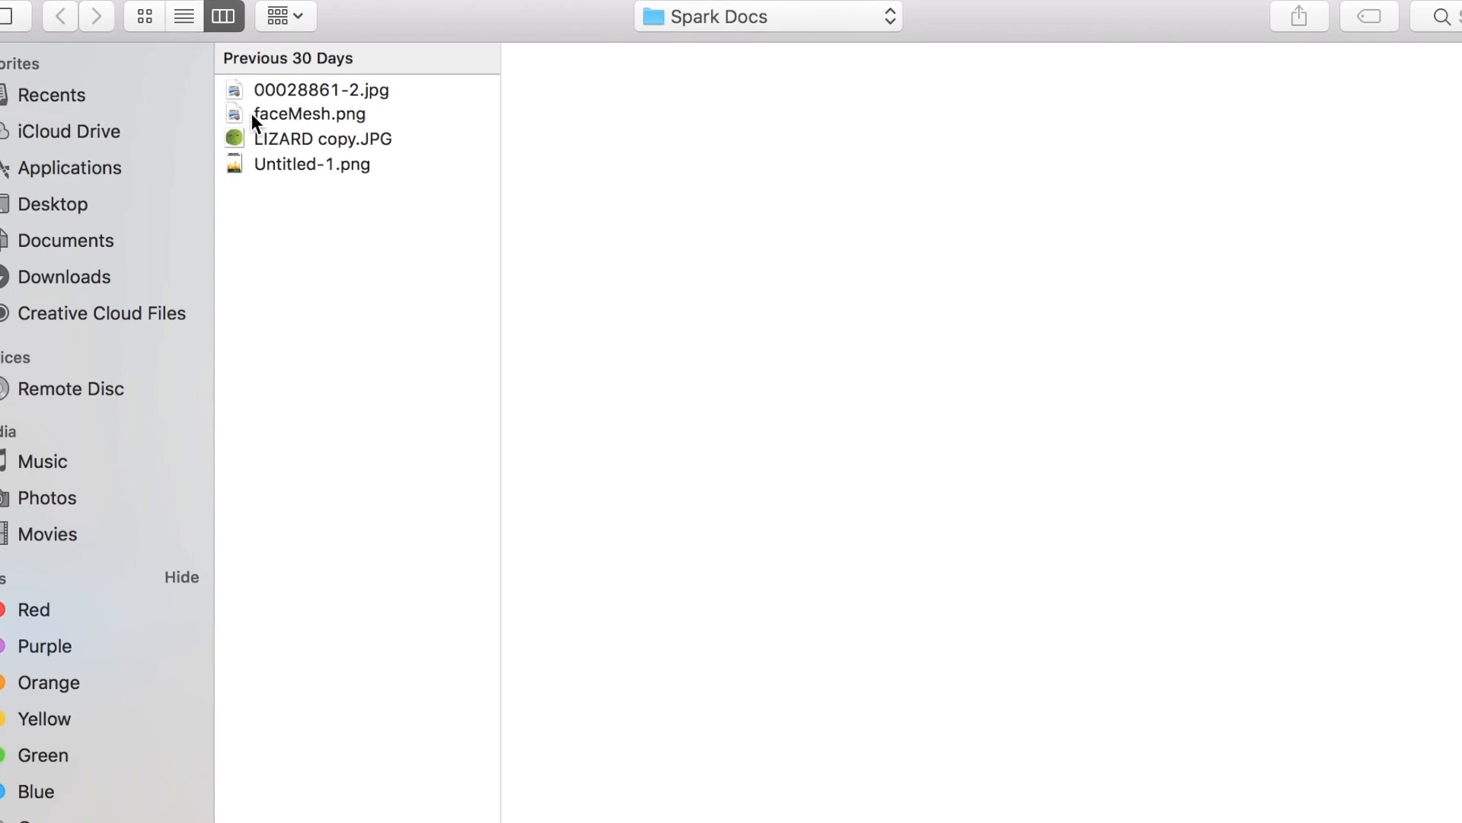
click(323, 139)
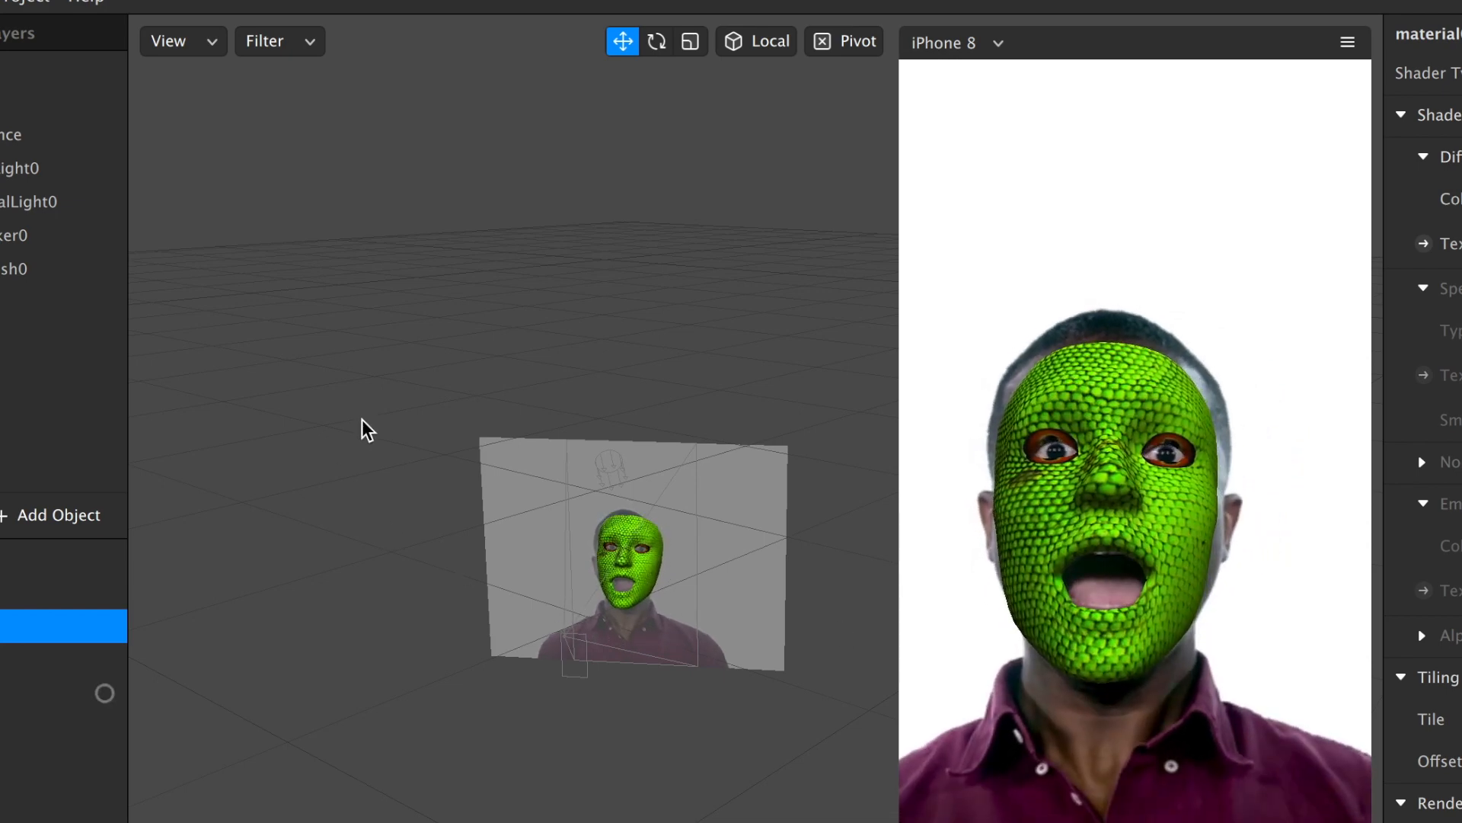
Set the lizard material to Physically-Based shading with roughness 11 and occlusion strength 79
click(1352, 81)
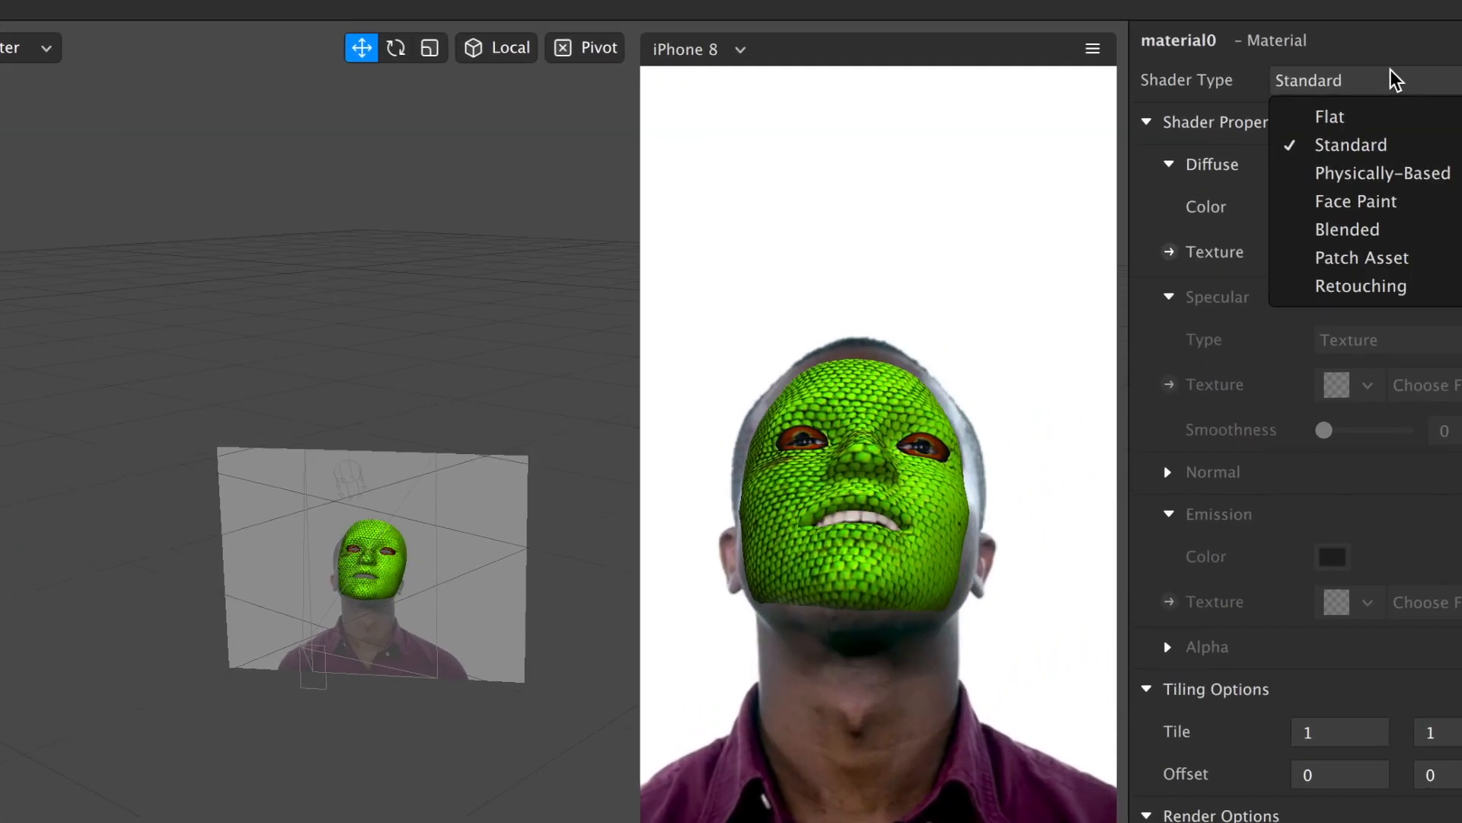
click(1382, 172)
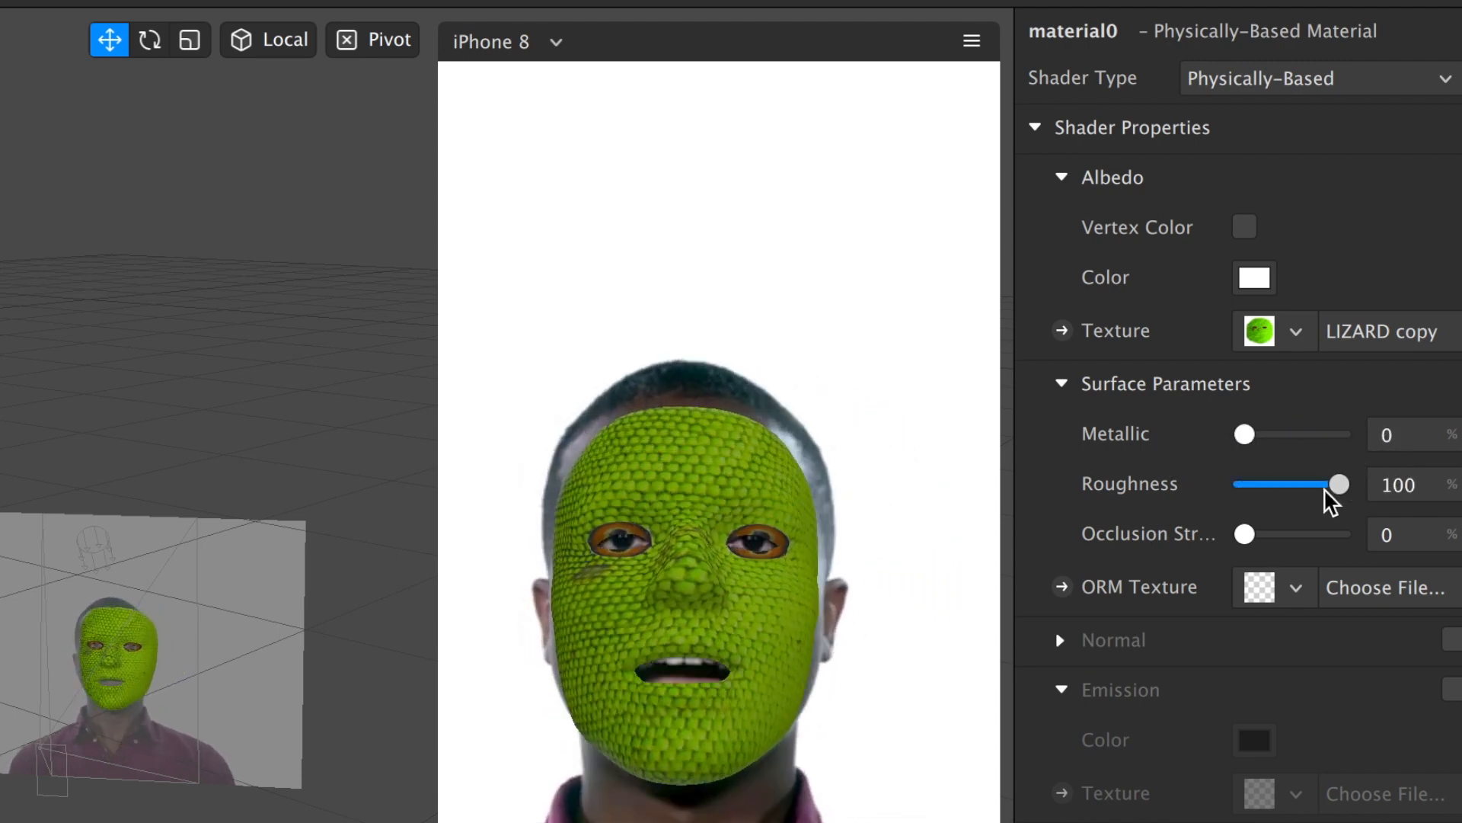
click(13, 12)
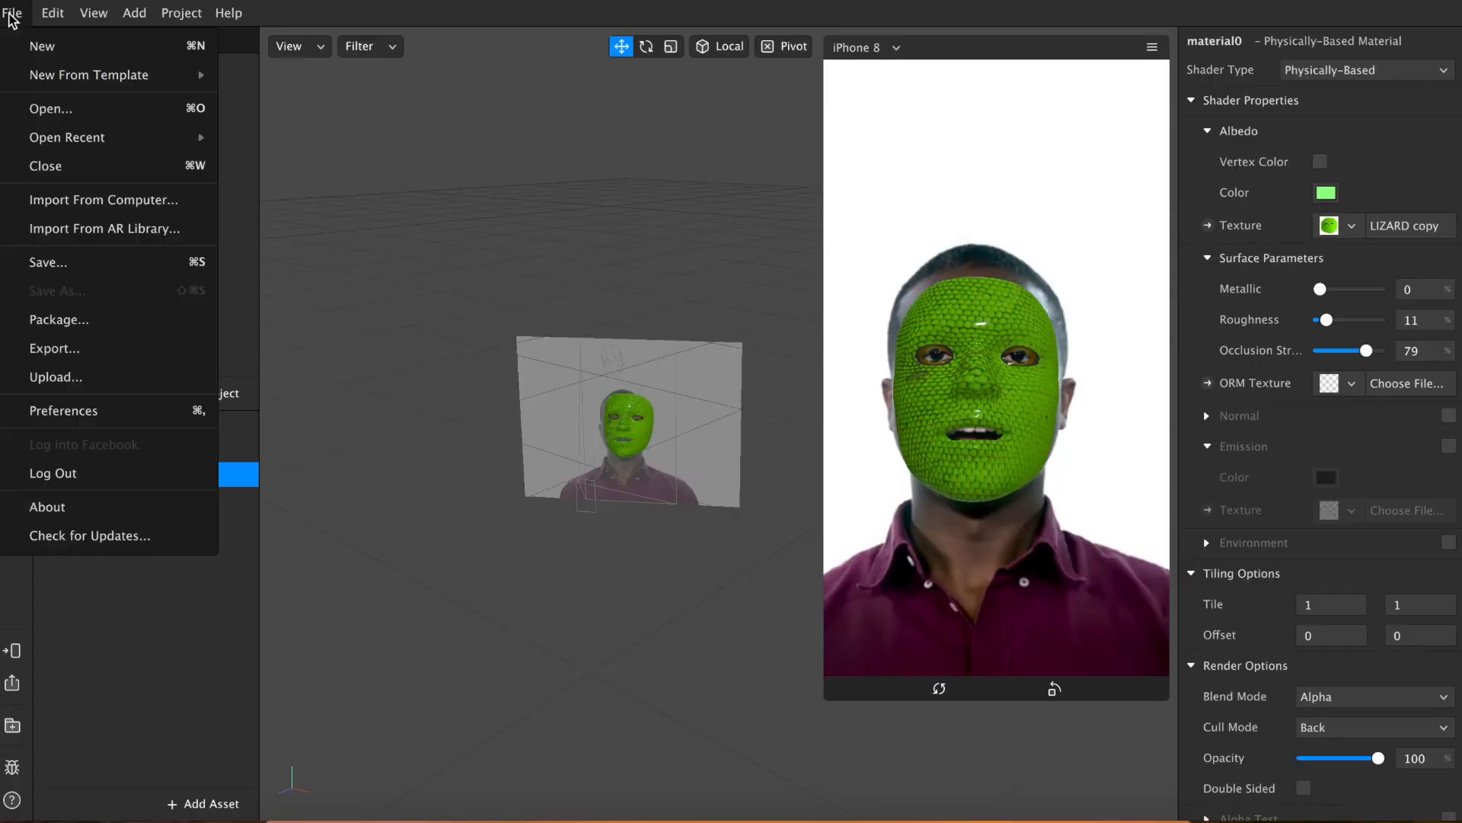
click(55, 376)
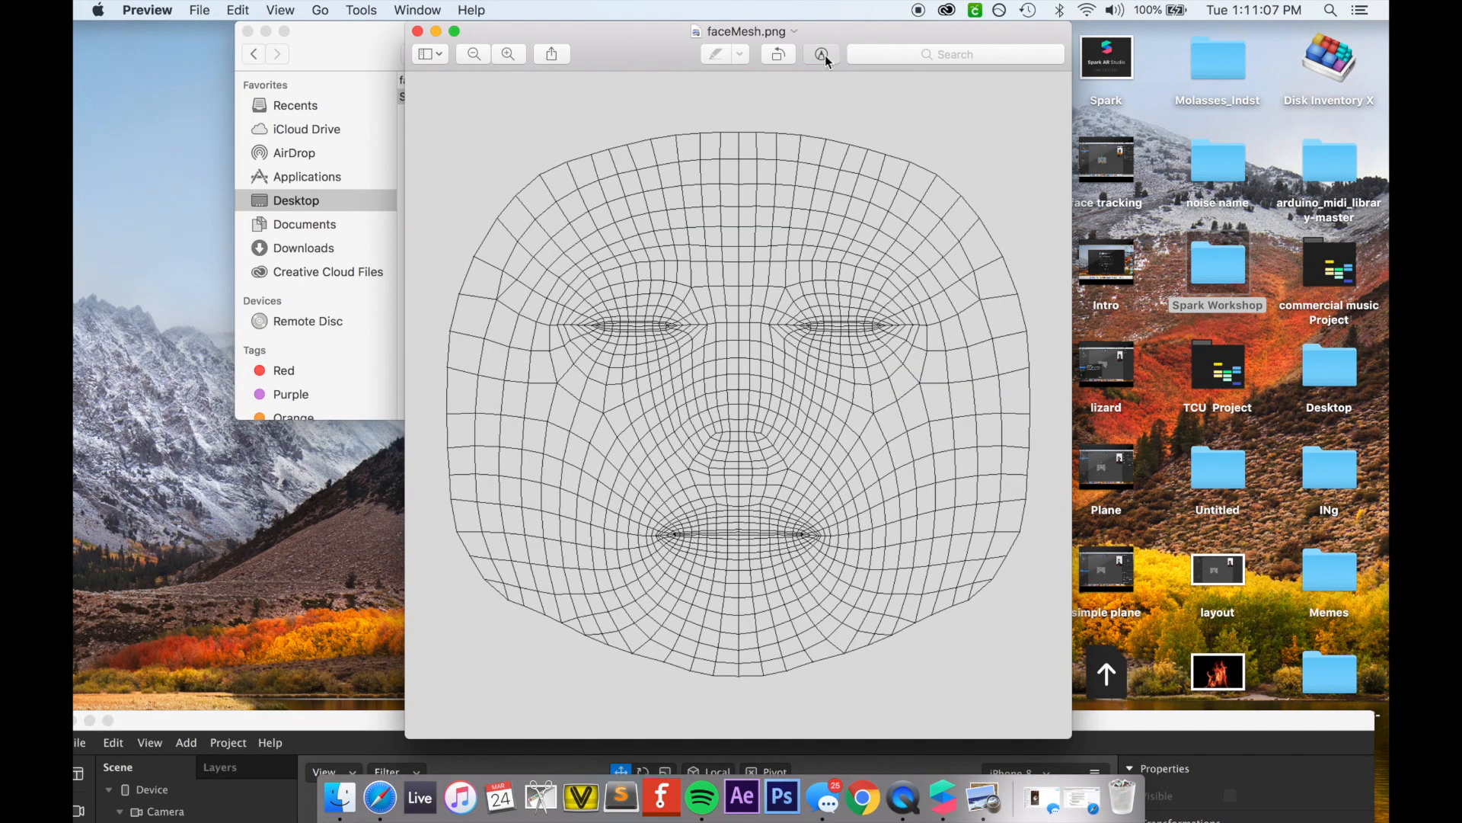
Sketch black glasses and a beard on faceMesh.png with Preview's markup tools
click(821, 53)
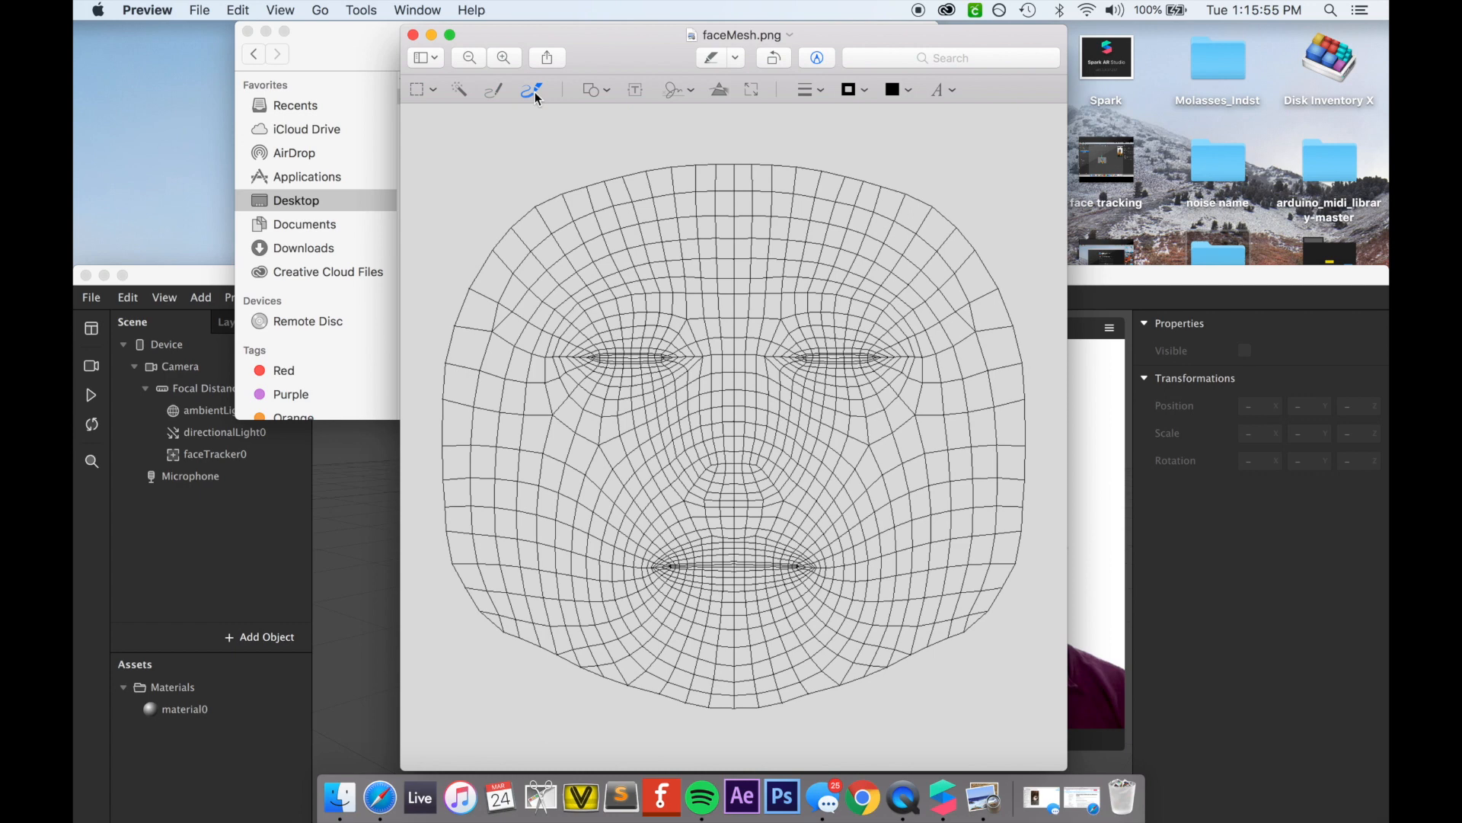
click(804, 90)
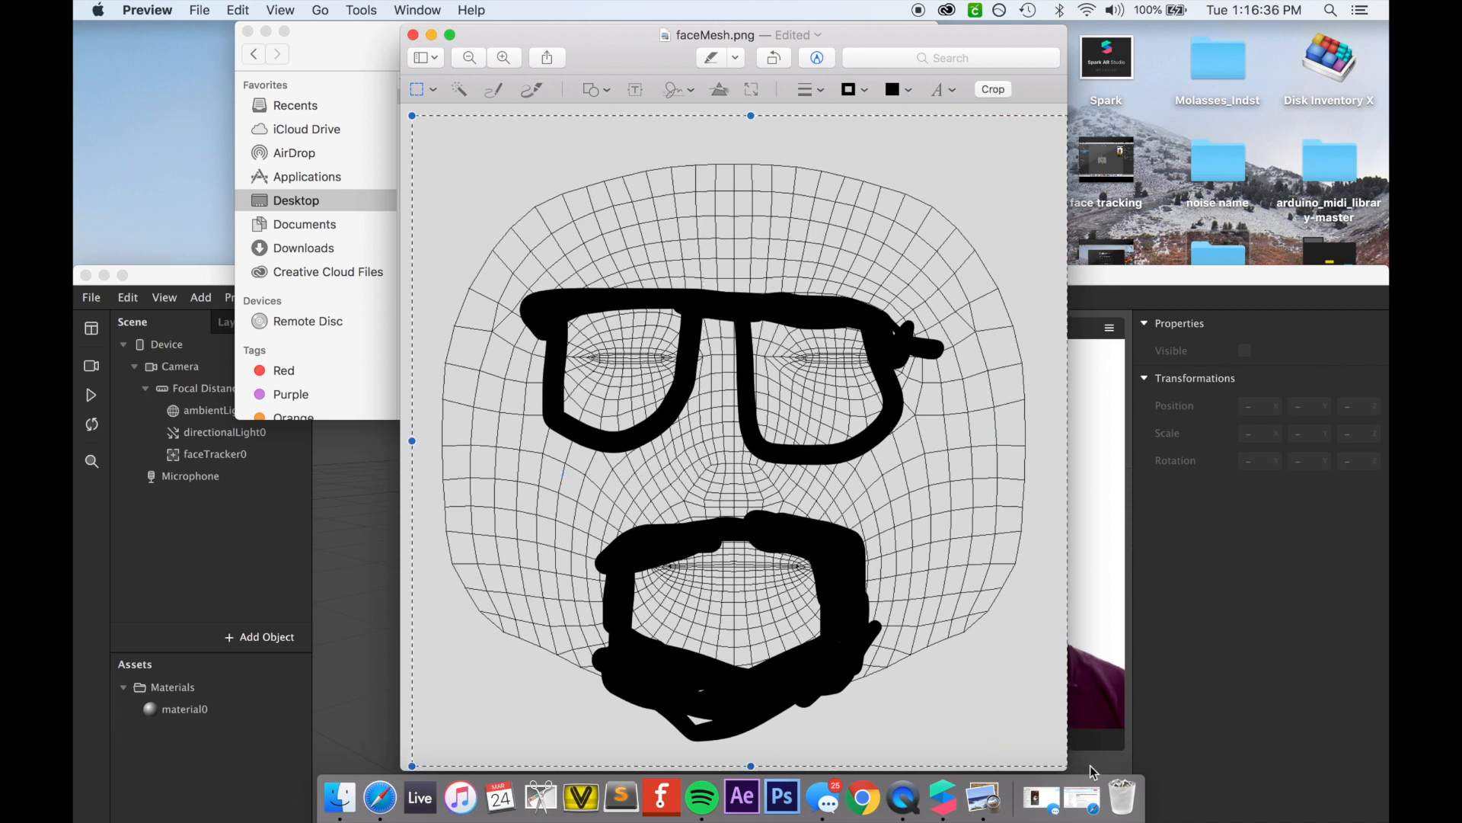
click(198, 10)
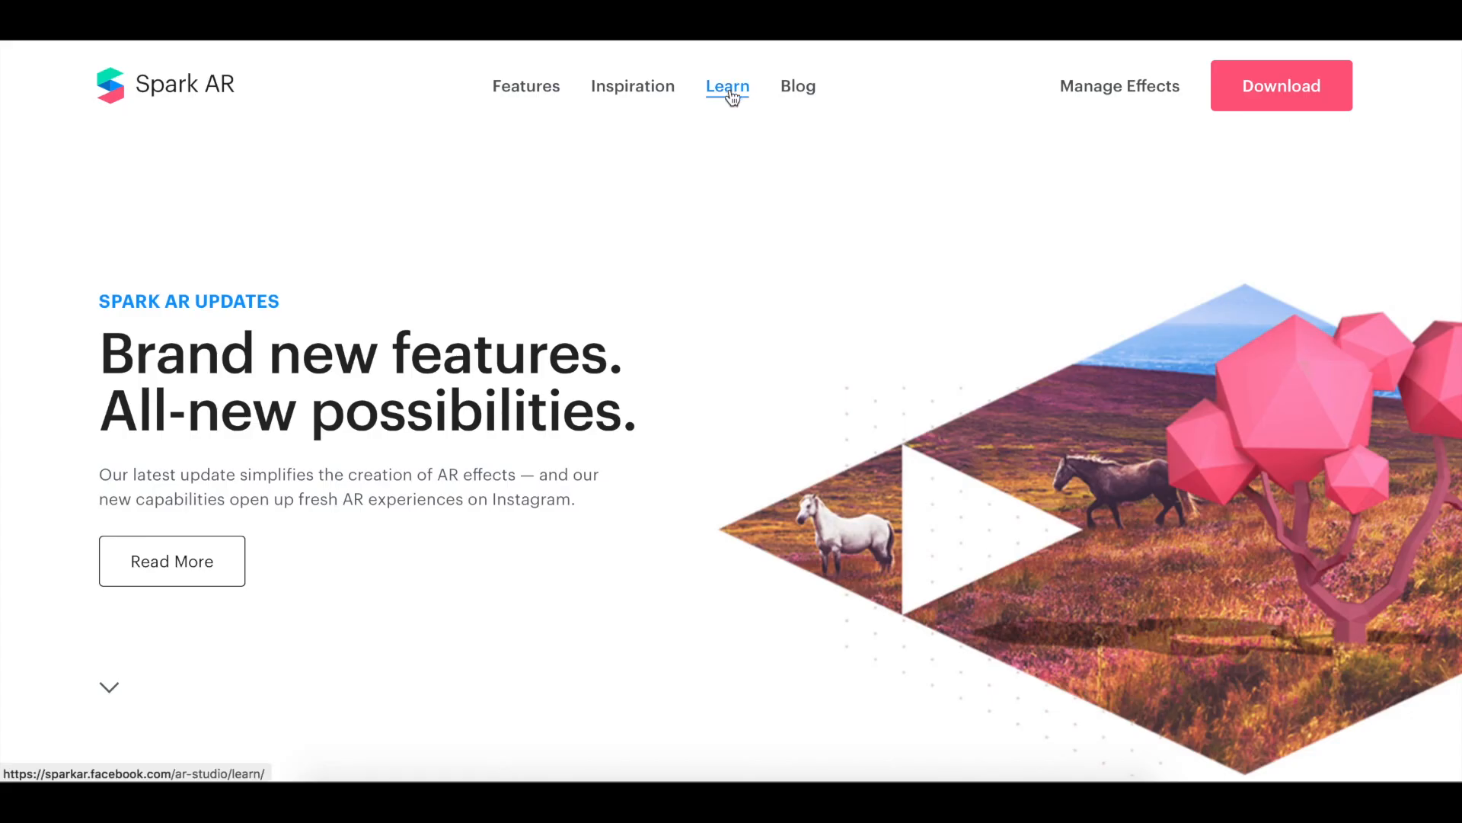
Navigate Learn > Getting Started > Interface on the Spark AR website
click(726, 86)
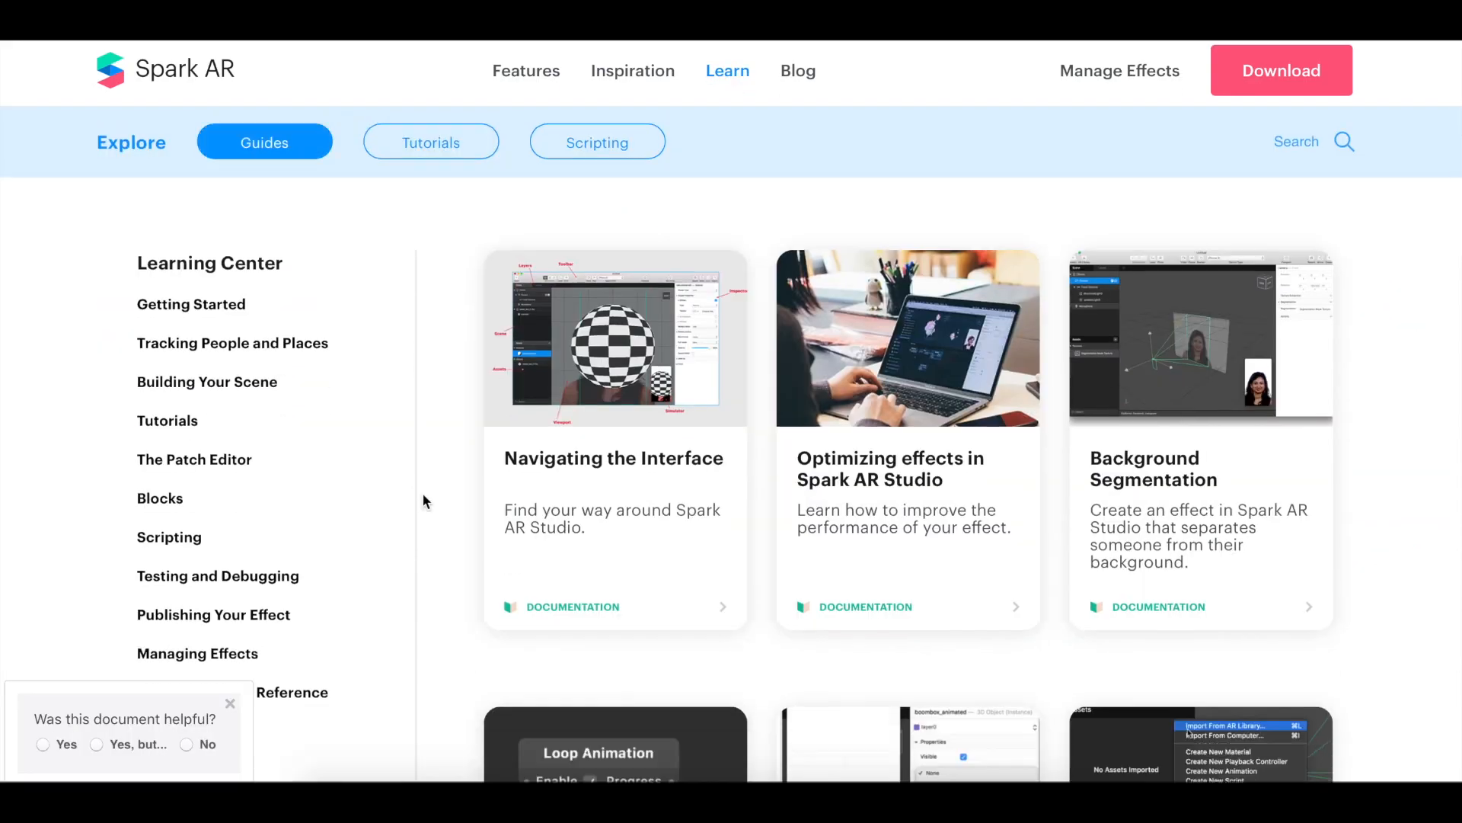
scroll(down, 3)
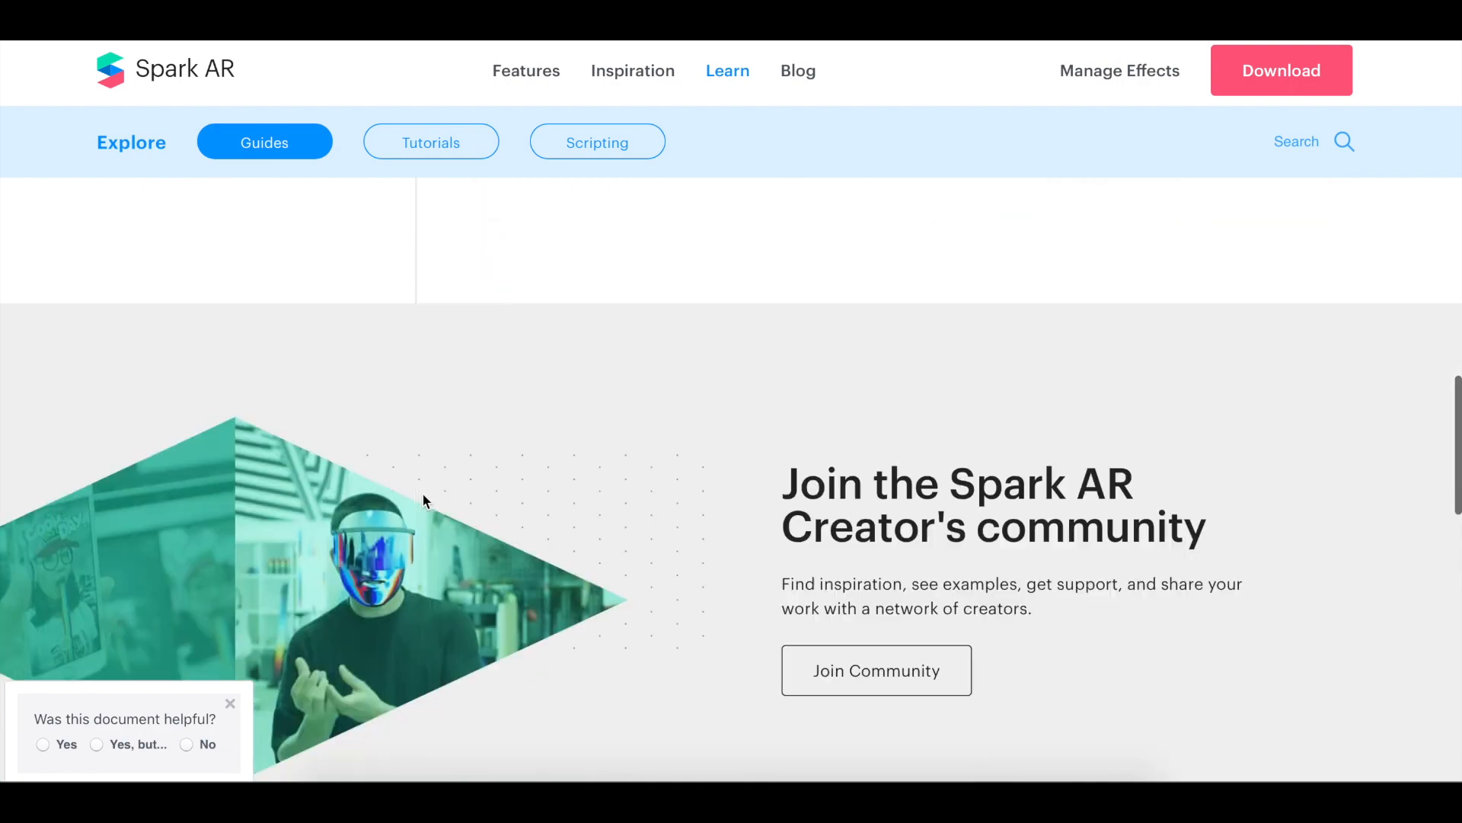
scroll(up, 3)
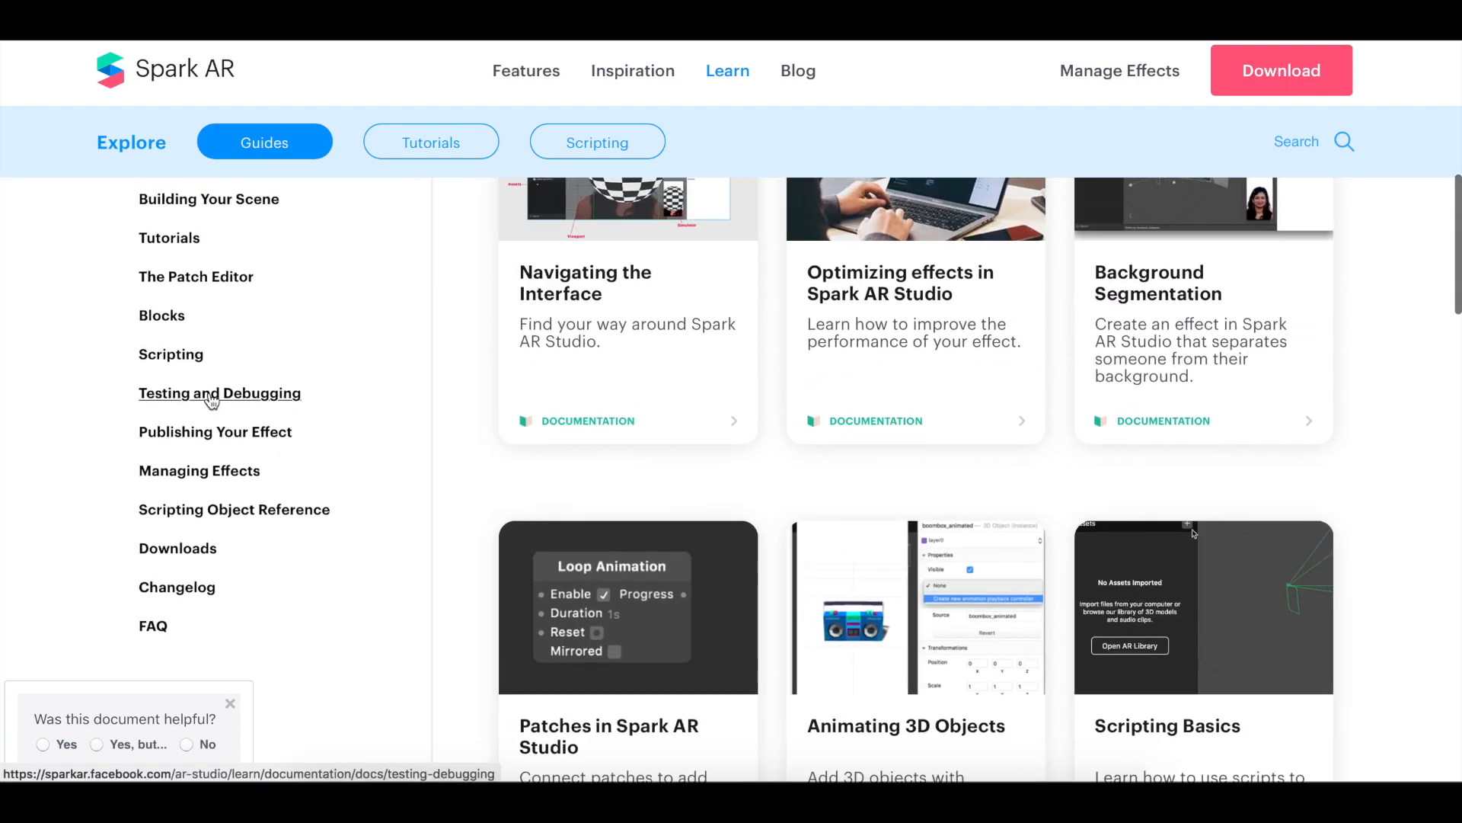
click(264, 142)
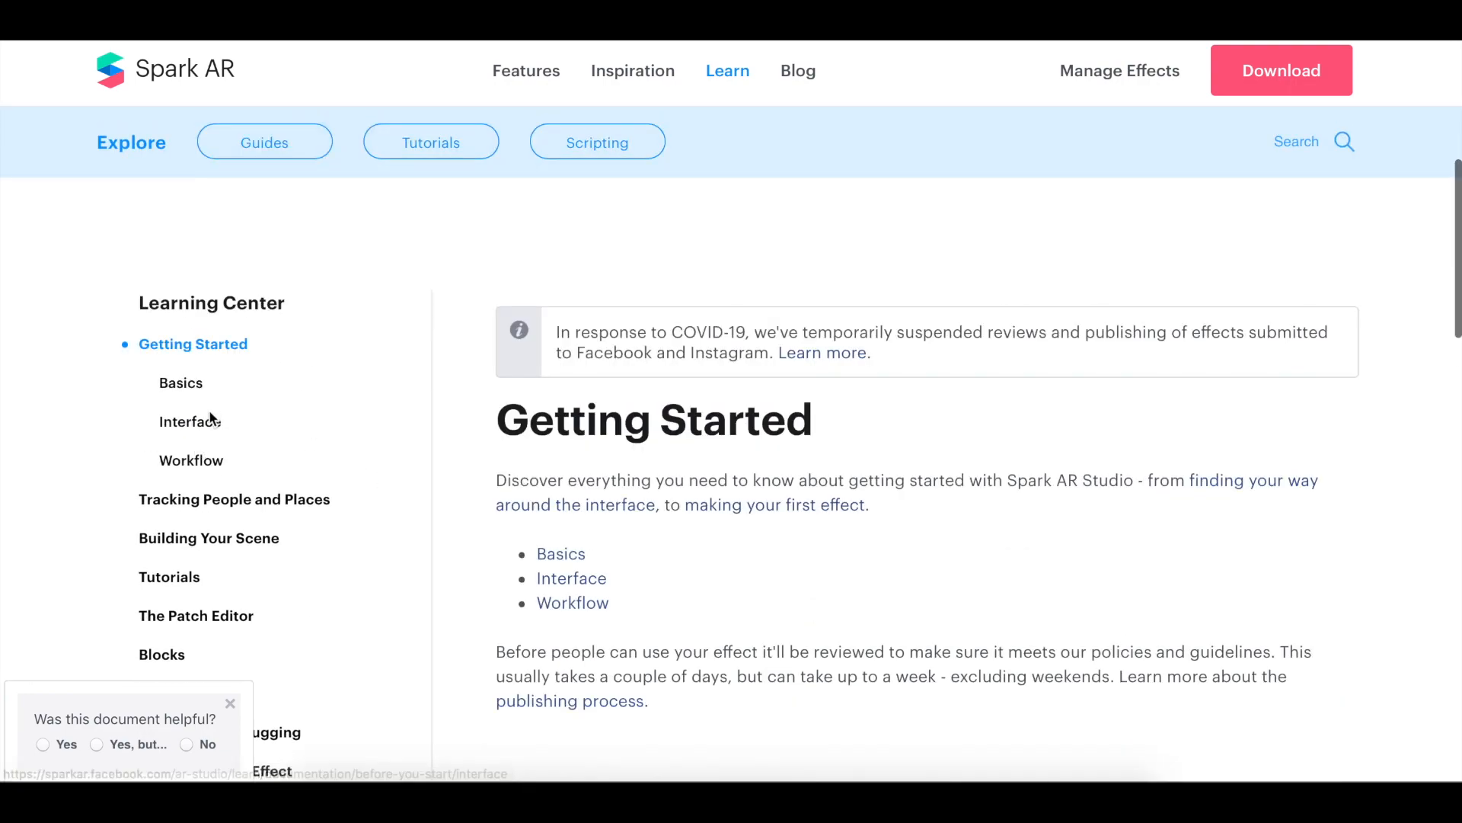
click(189, 421)
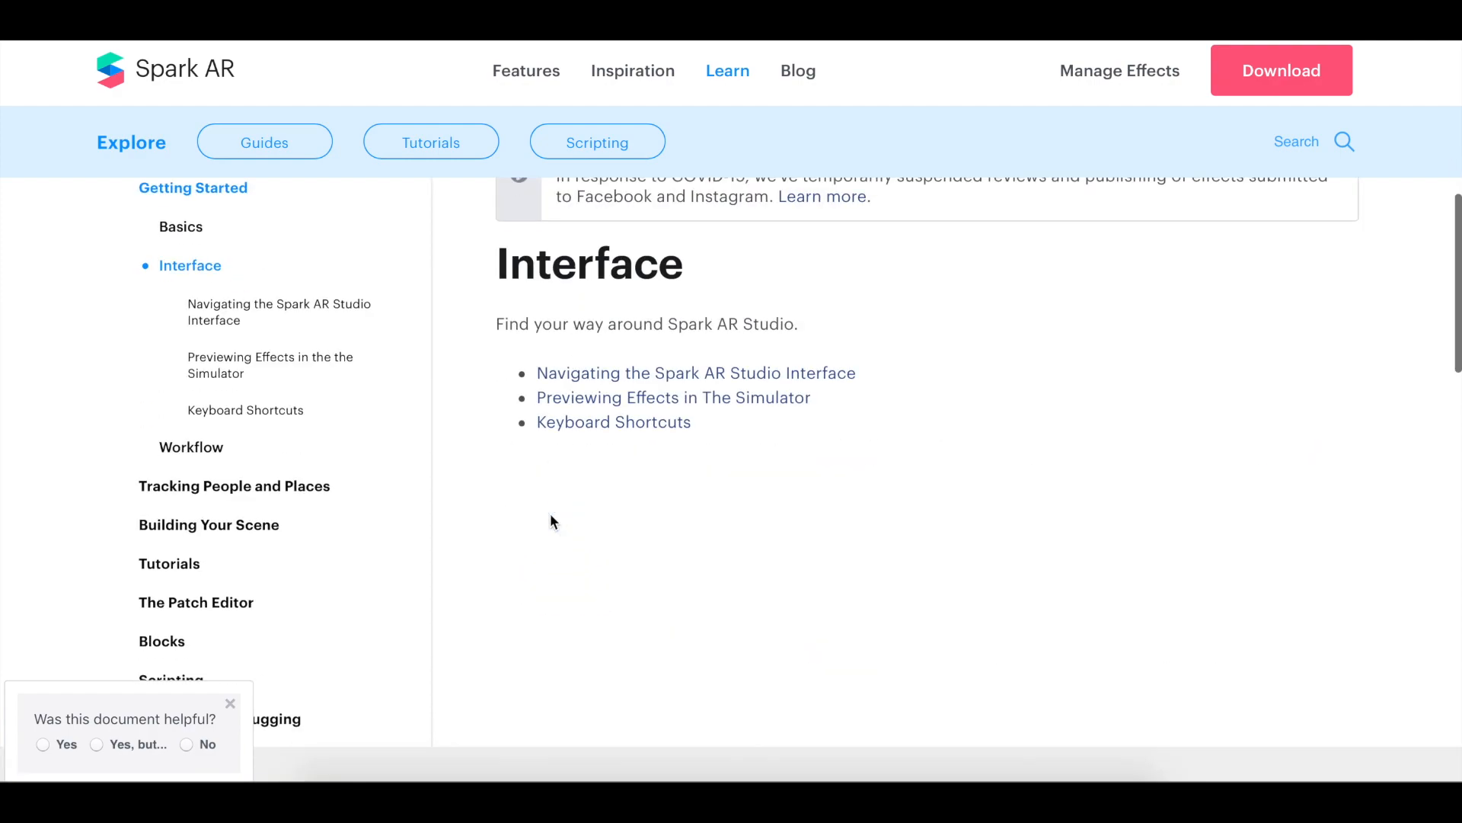